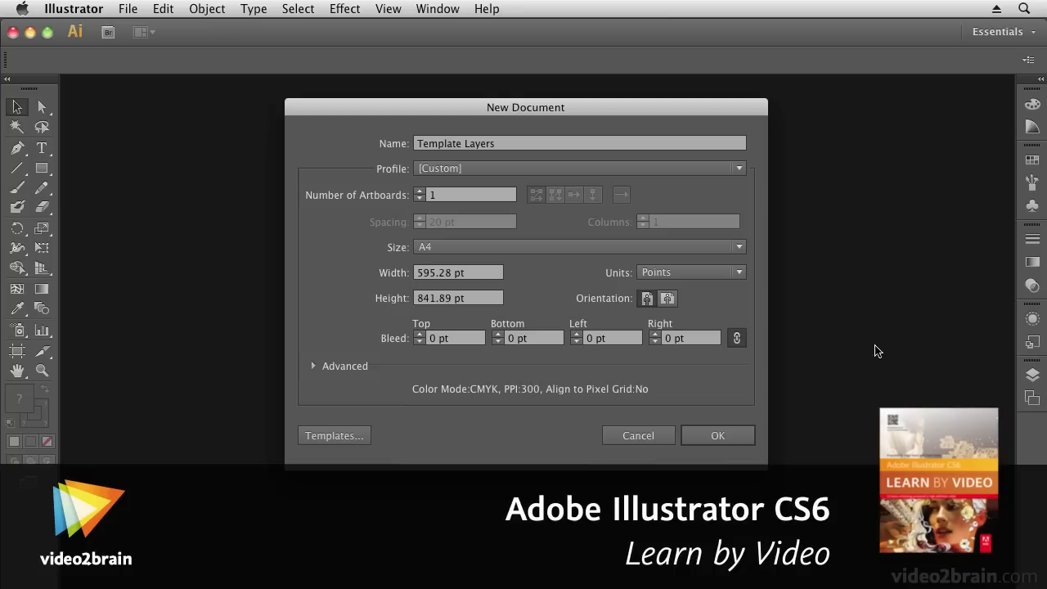
{"action": "mouse_move", "coordinate": [874, 353]}
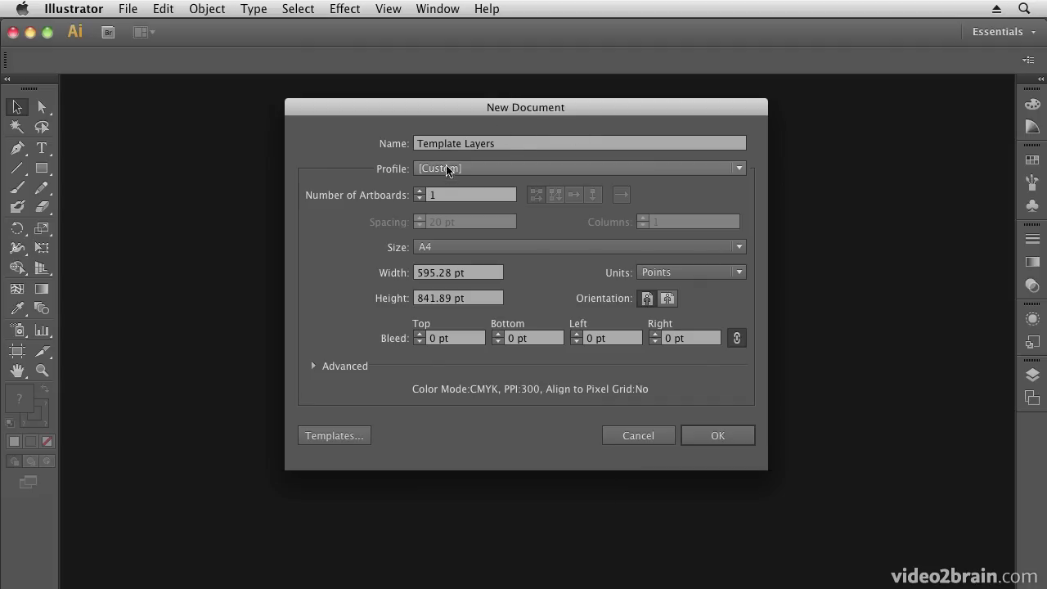
{"action": "mouse_move", "coordinate": [445, 265]}
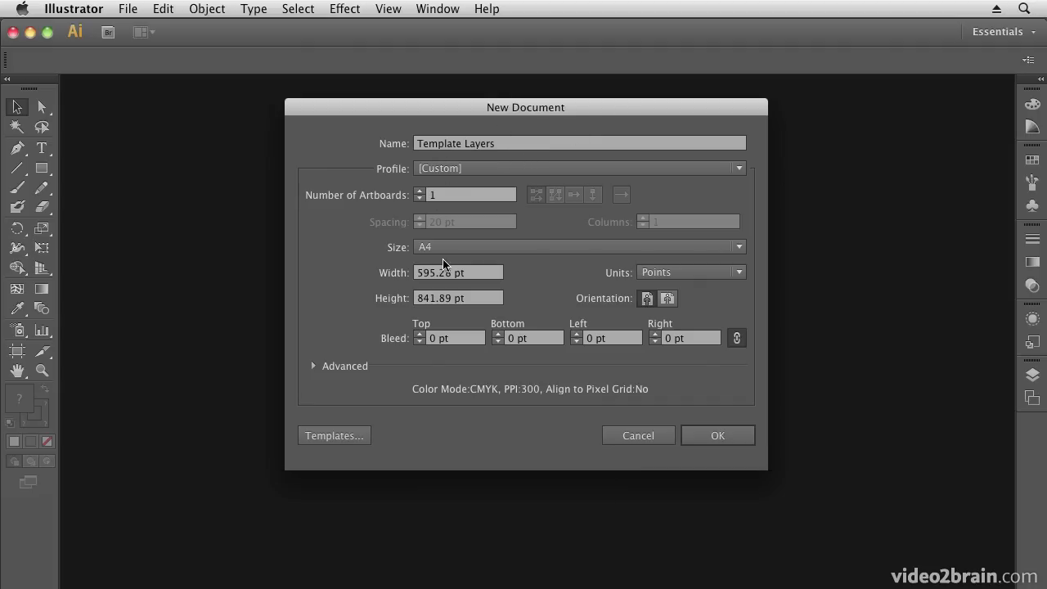
- Create the new document 'Template Layers' with A4 page size
{"action": "left_click", "coordinate": [576, 245]}
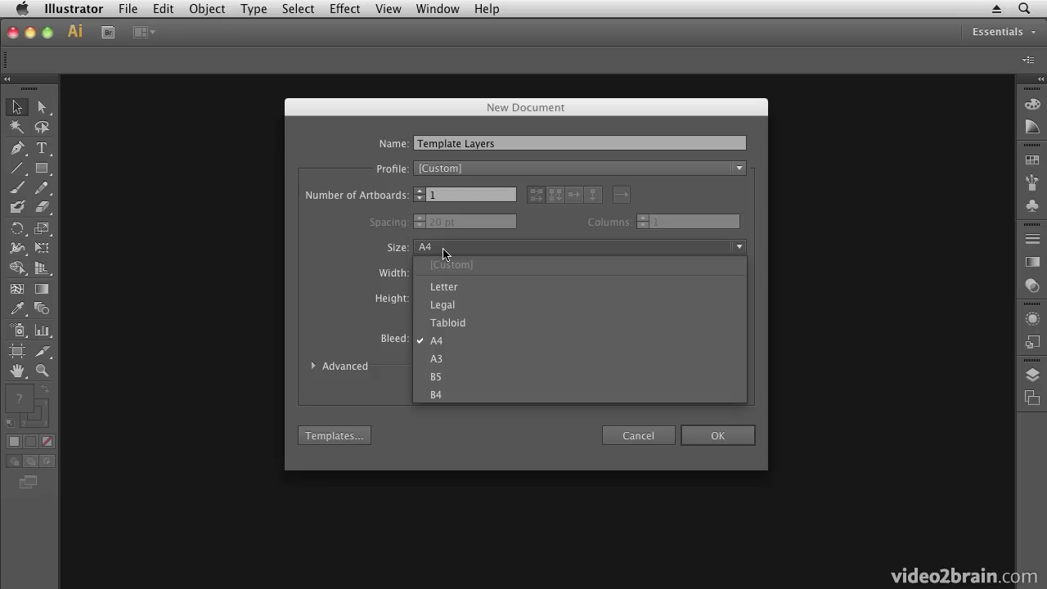
{"action": "left_click", "coordinate": [435, 338]}
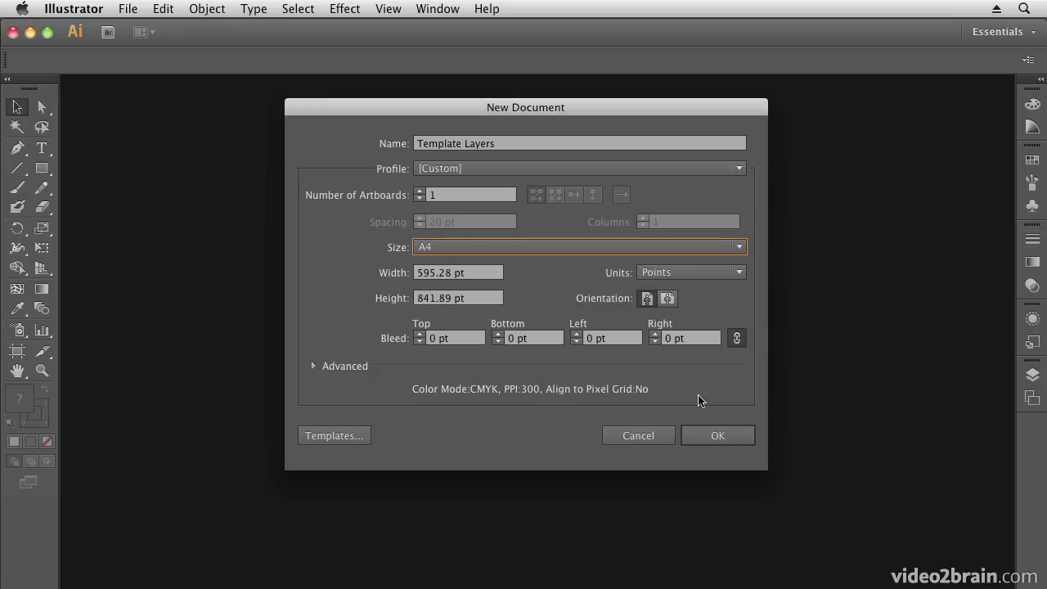
{"action": "left_click", "coordinate": [716, 435]}
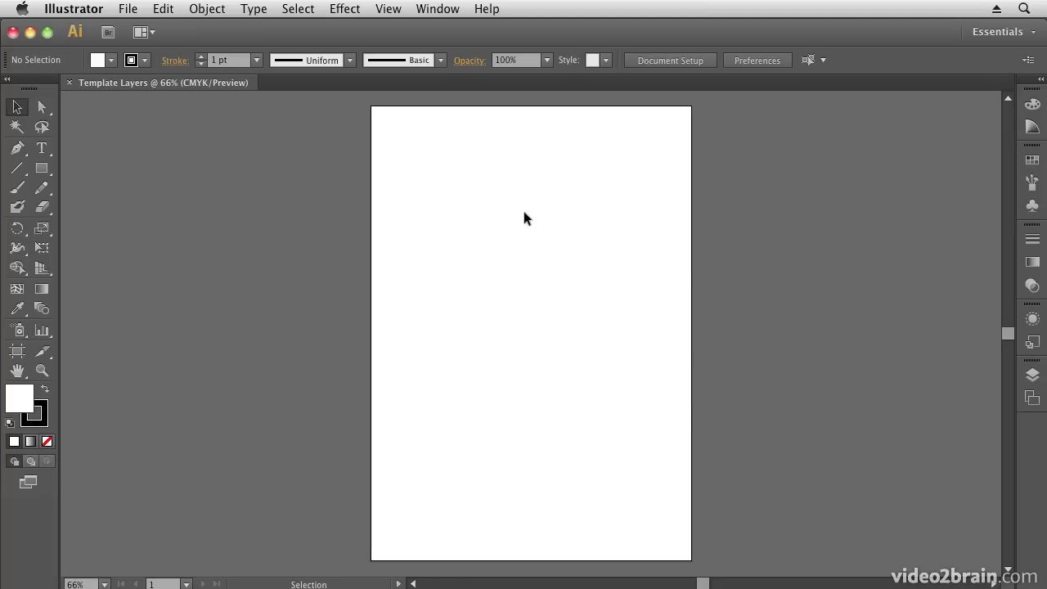
{"action": "mouse_move", "coordinate": [463, 160]}
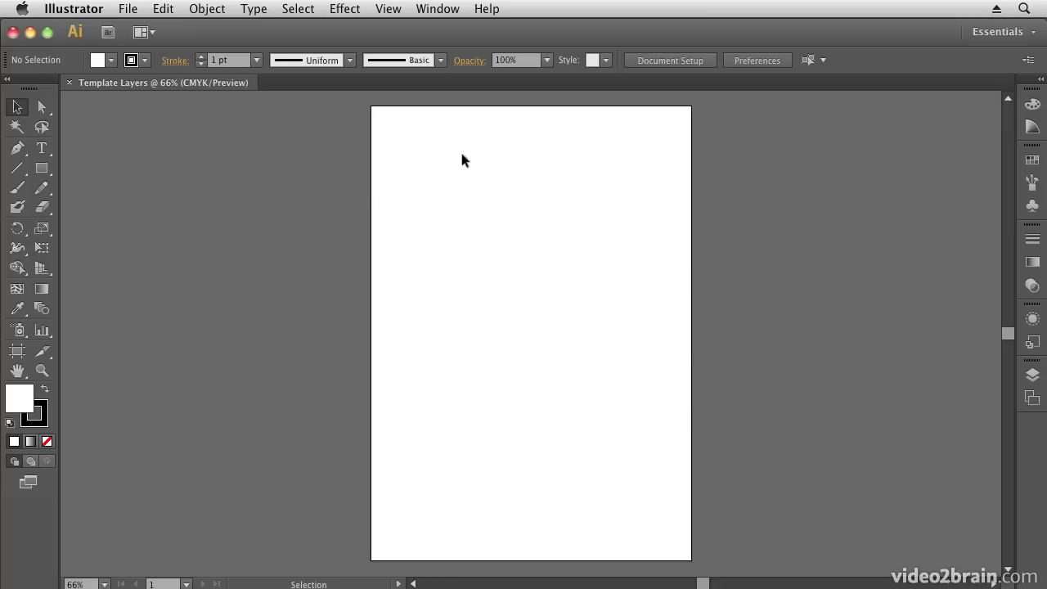
{"action": "mouse_move", "coordinate": [425, 231]}
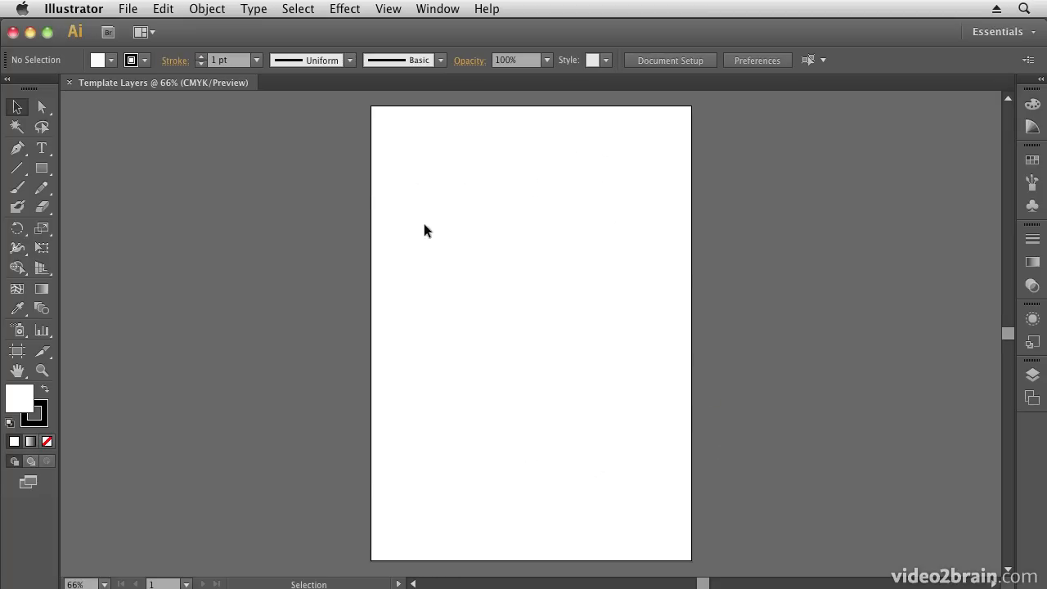
{"action": "mouse_move", "coordinate": [422, 239]}
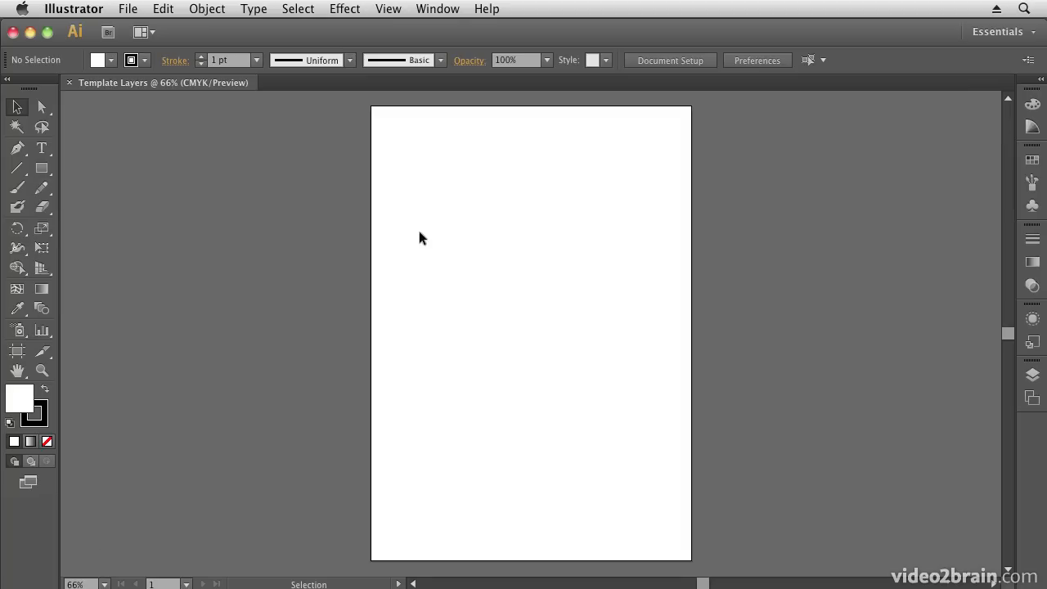
{"action": "mouse_move", "coordinate": [637, 411]}
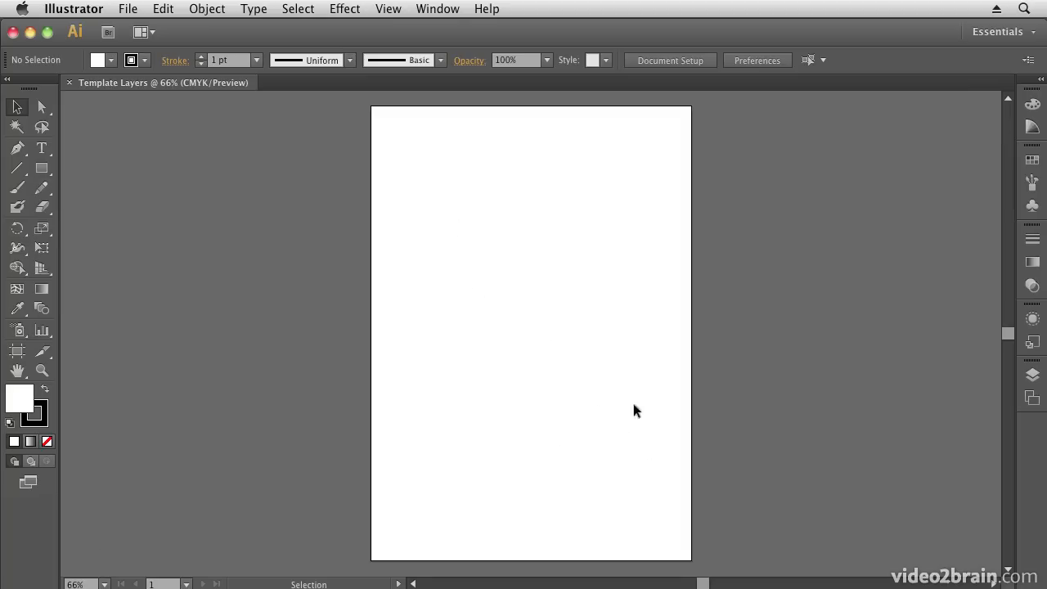
{"action": "mouse_move", "coordinate": [458, 285]}
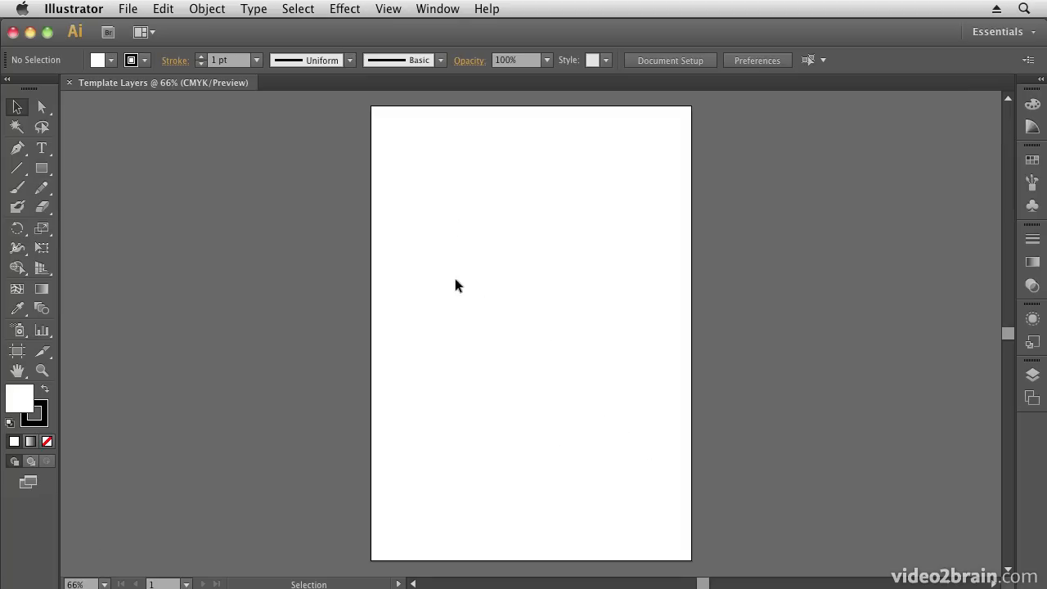
{"action": "mouse_move", "coordinate": [736, 285]}
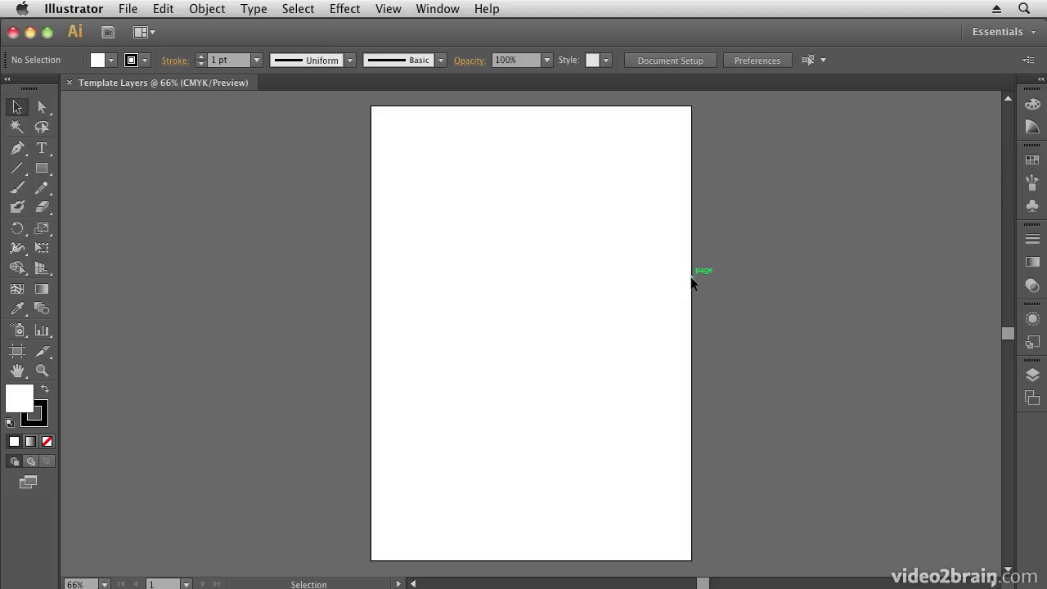
{"action": "mouse_move", "coordinate": [970, 388]}
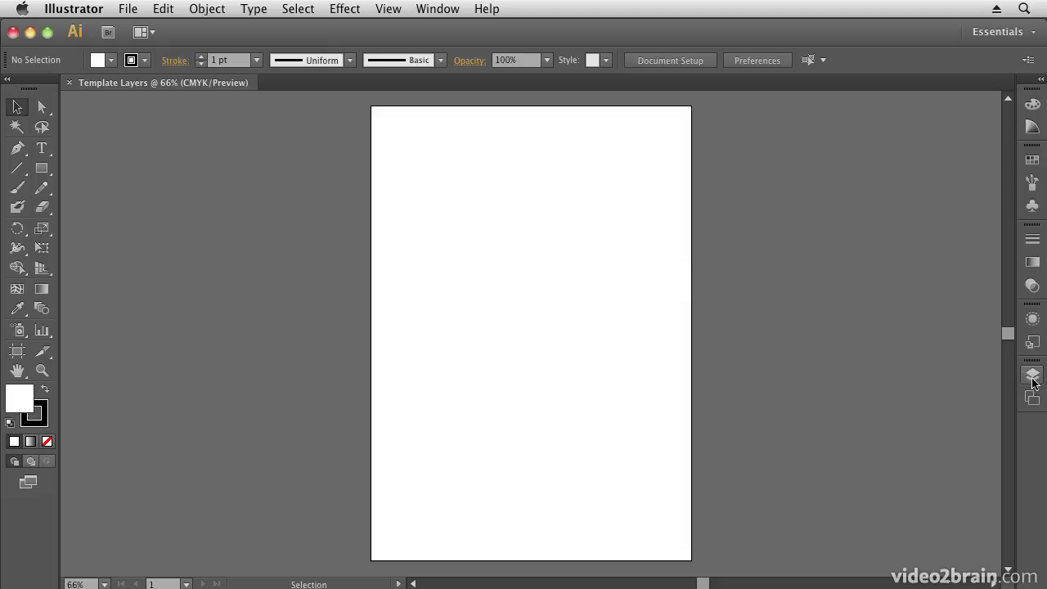
{"action": "mouse_move", "coordinate": [1032, 375]}
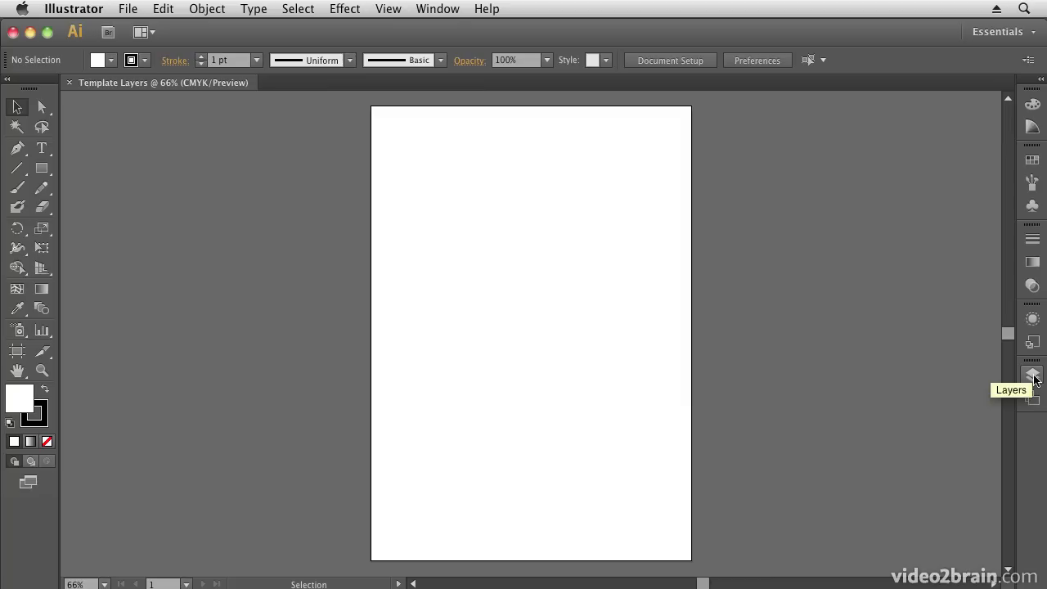
- Expand the Layers panel to show the single default Layer 1
{"action": "left_click", "coordinate": [1032, 373]}
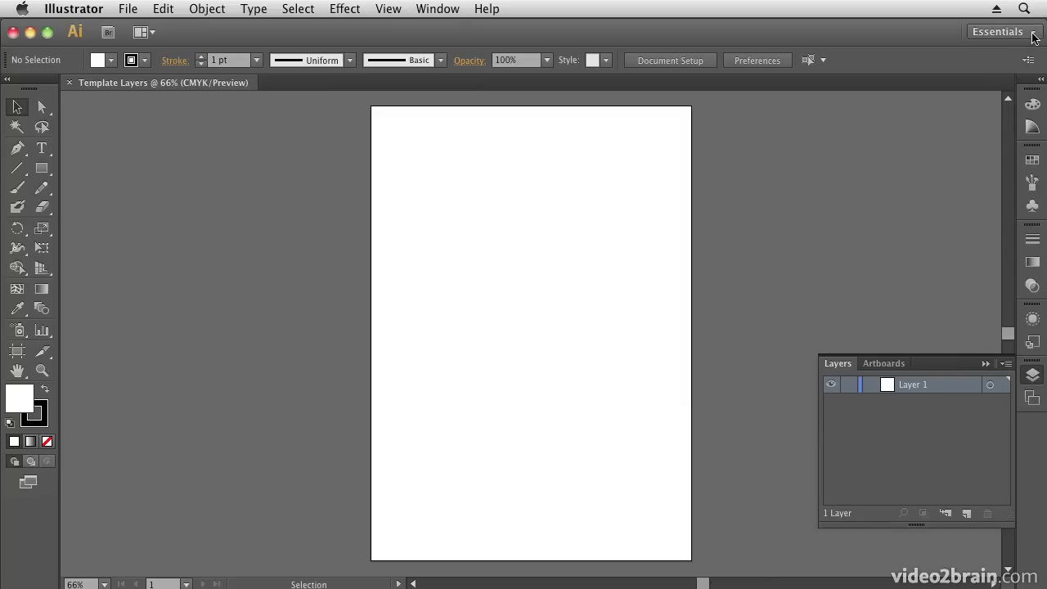
{"action": "left_click", "coordinate": [998, 31]}
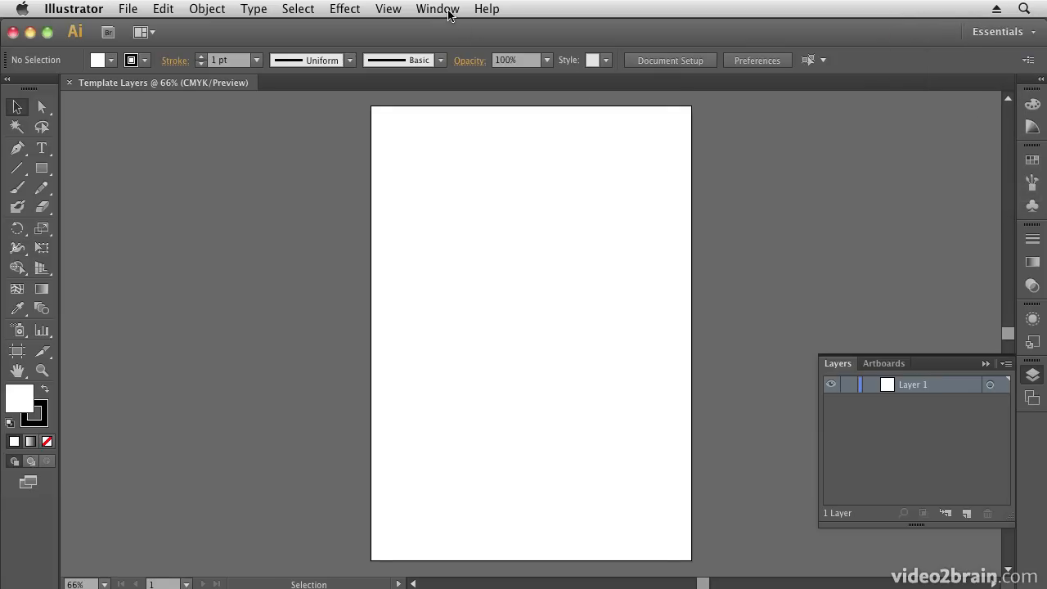
{"action": "left_click", "coordinate": [439, 9]}
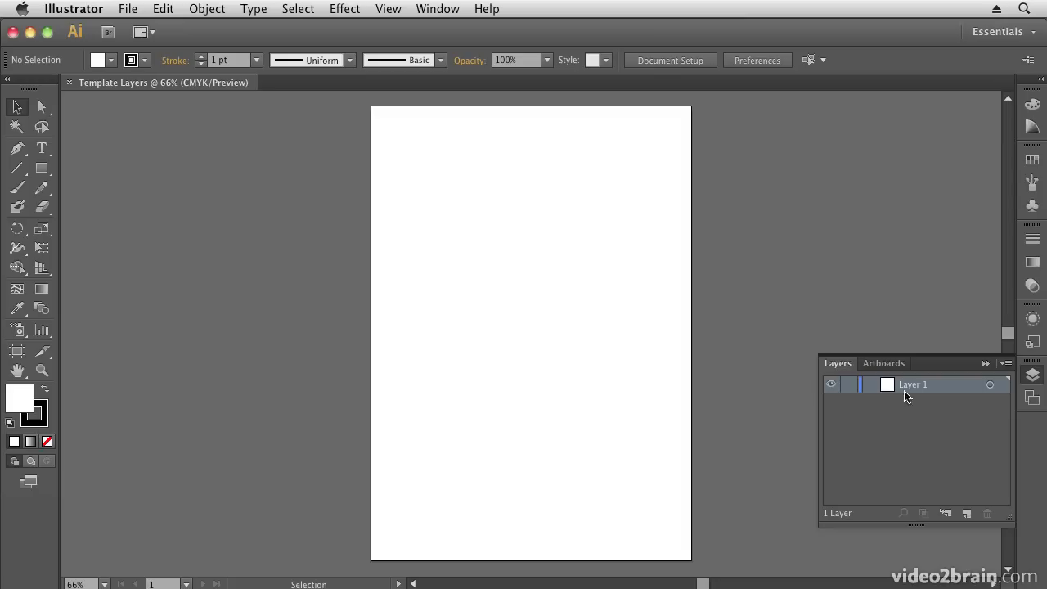
{"action": "mouse_move", "coordinate": [882, 399]}
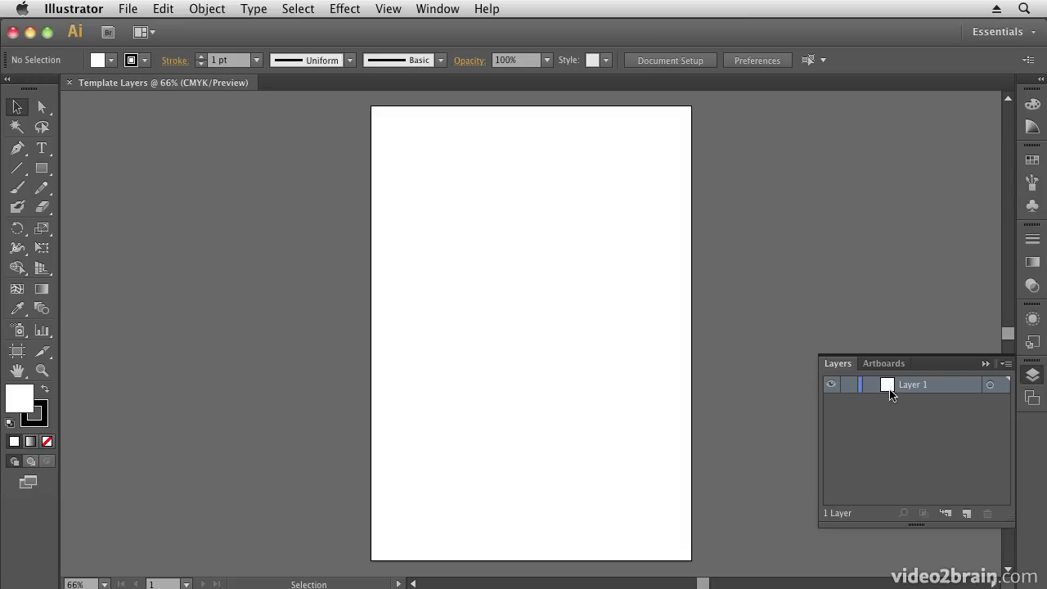
- Start placing Illustrator_Superhero_Sketch.jpg as a linked file via File > Place
{"action": "left_click", "coordinate": [128, 10]}
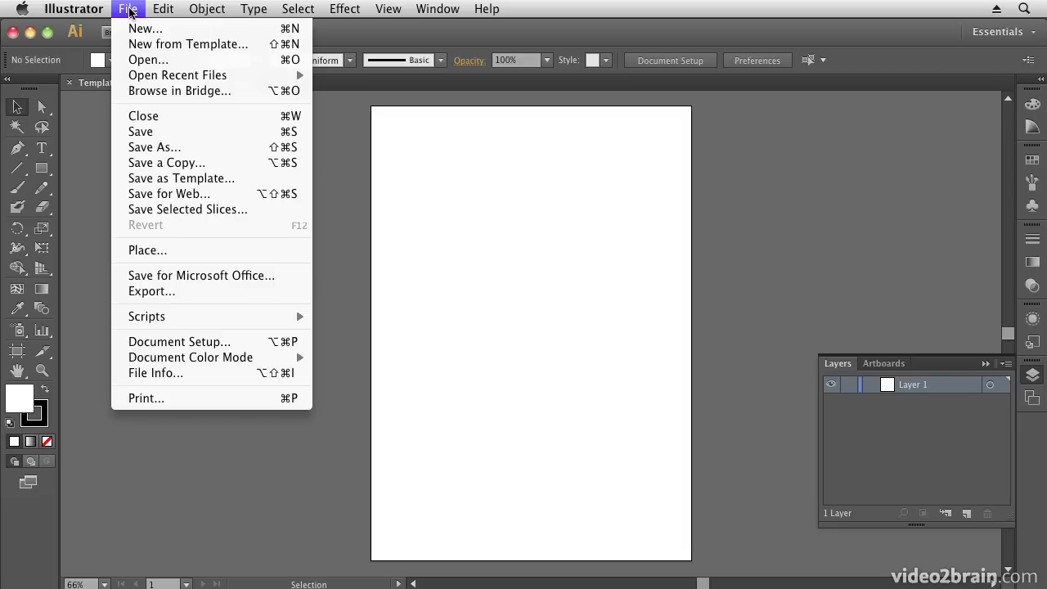
{"action": "left_click", "coordinate": [148, 249]}
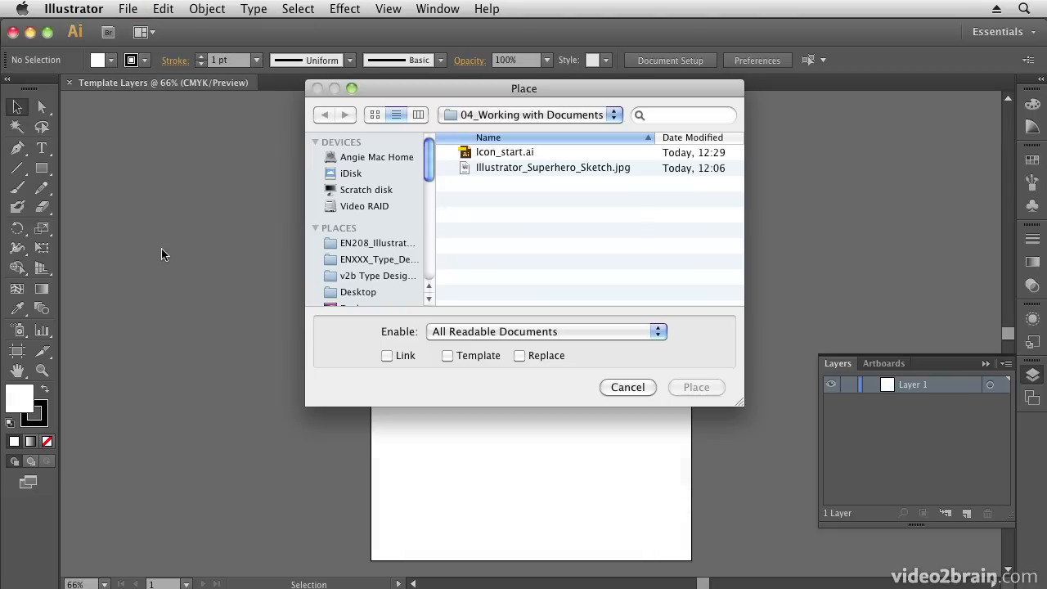
{"action": "mouse_move", "coordinate": [489, 113]}
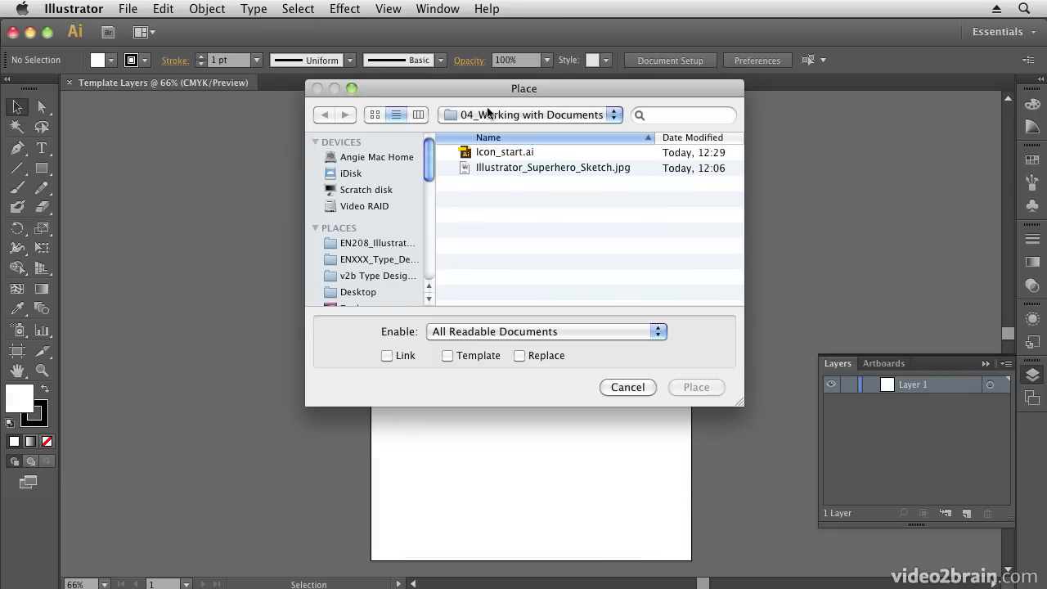
{"action": "left_click", "coordinate": [553, 166]}
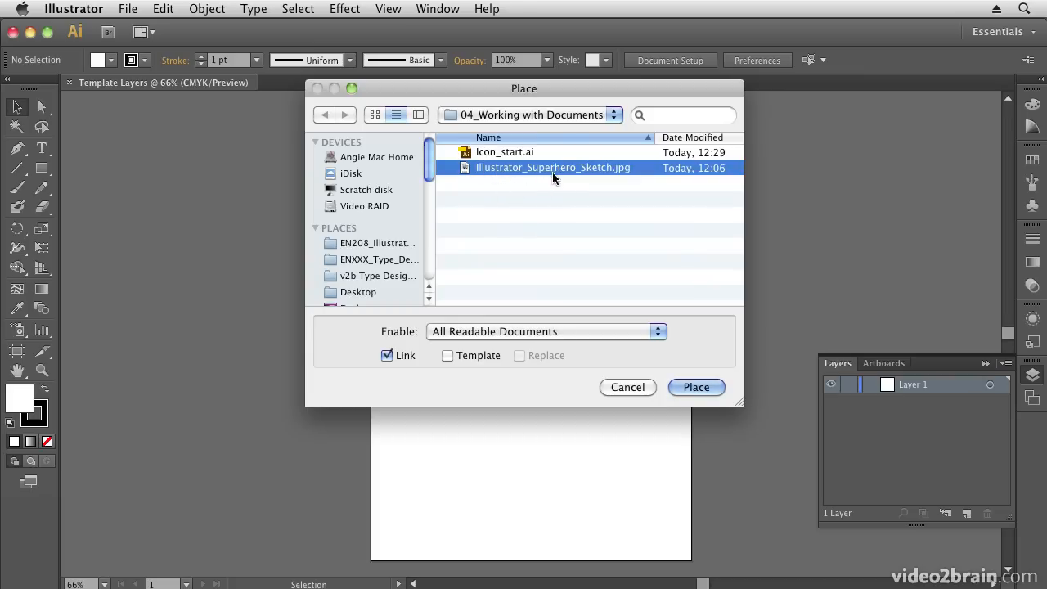
{"action": "mouse_move", "coordinate": [592, 174]}
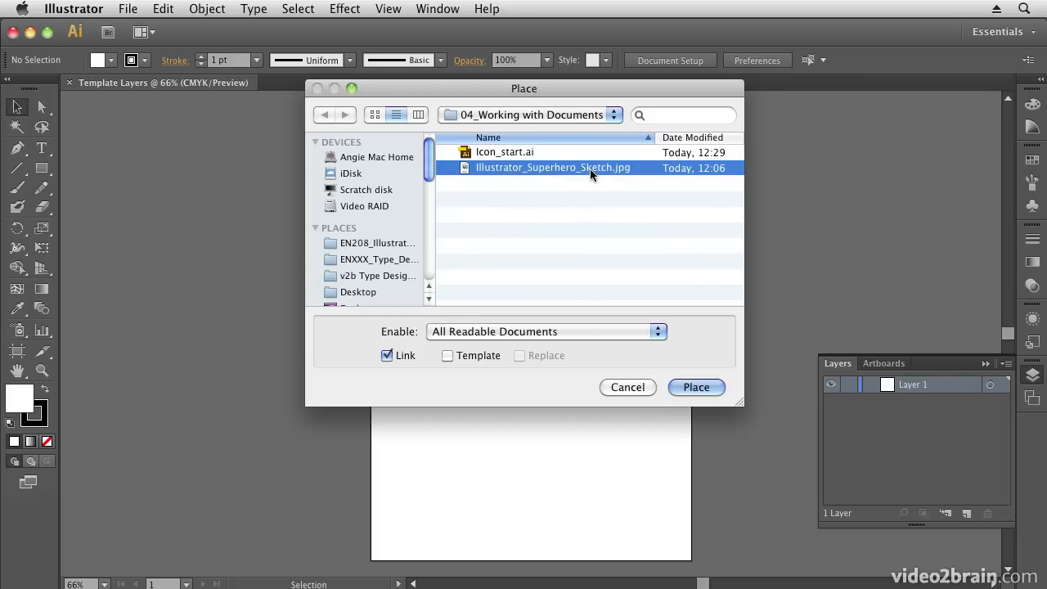
- Place the linked superhero sketch JPEG onto Layer 1 over the artboard
{"action": "left_click", "coordinate": [697, 386]}
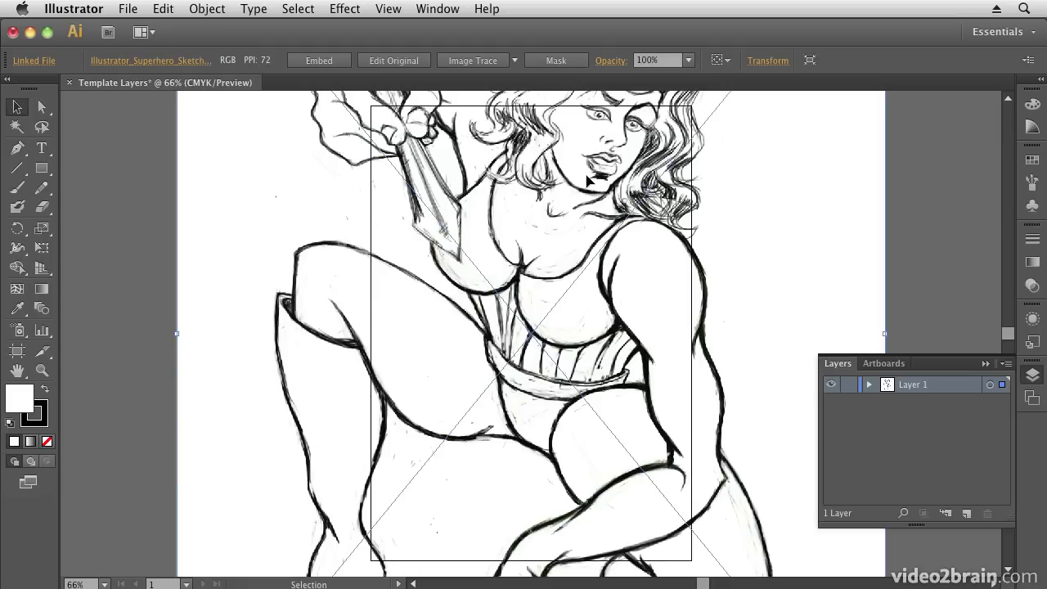
{"action": "mouse_move", "coordinate": [707, 128]}
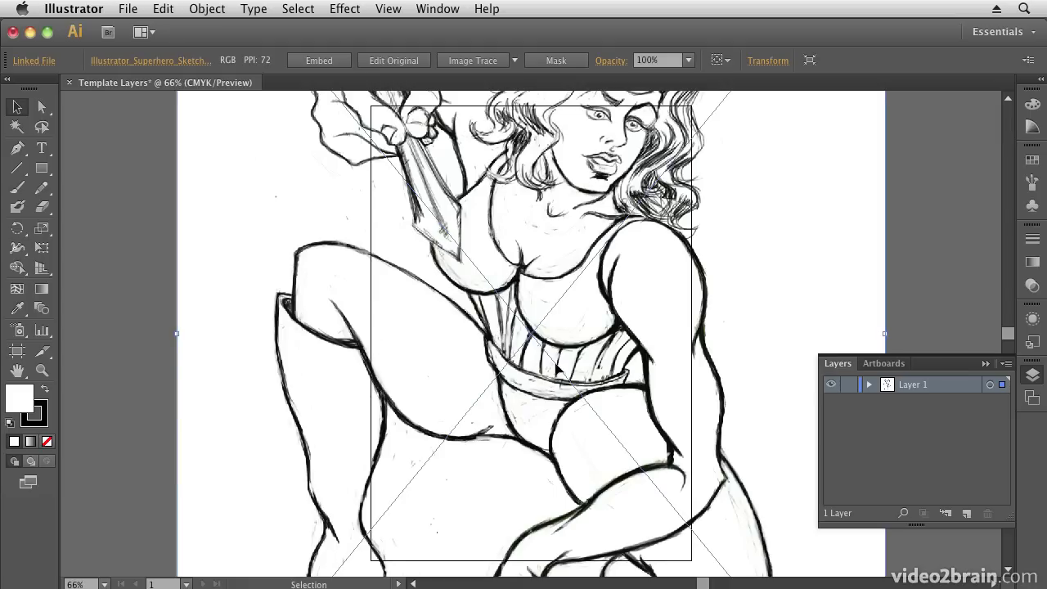
{"action": "mouse_move", "coordinate": [719, 216]}
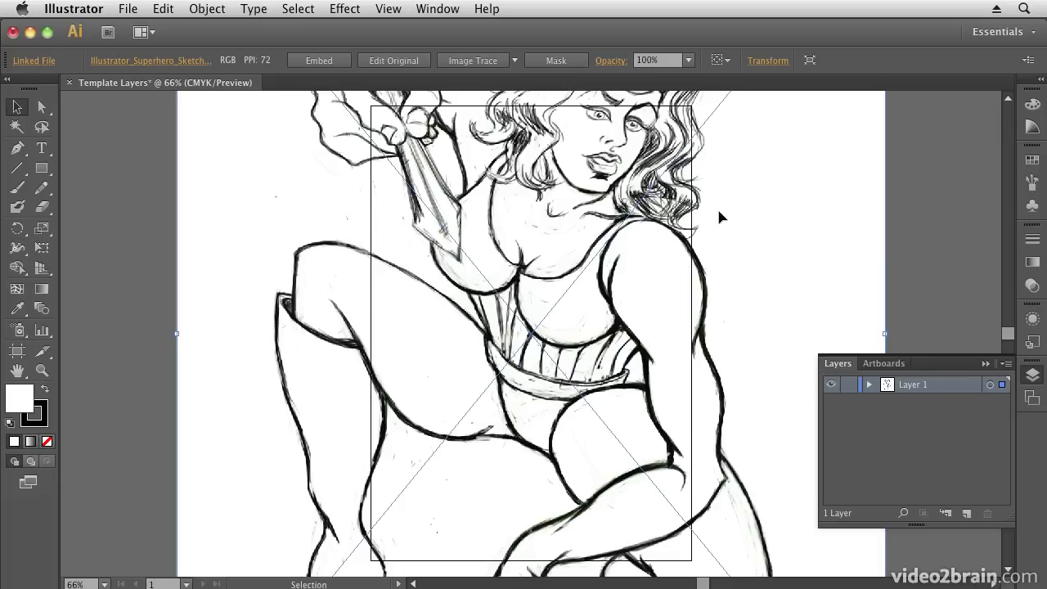
{"action": "mouse_move", "coordinate": [625, 157]}
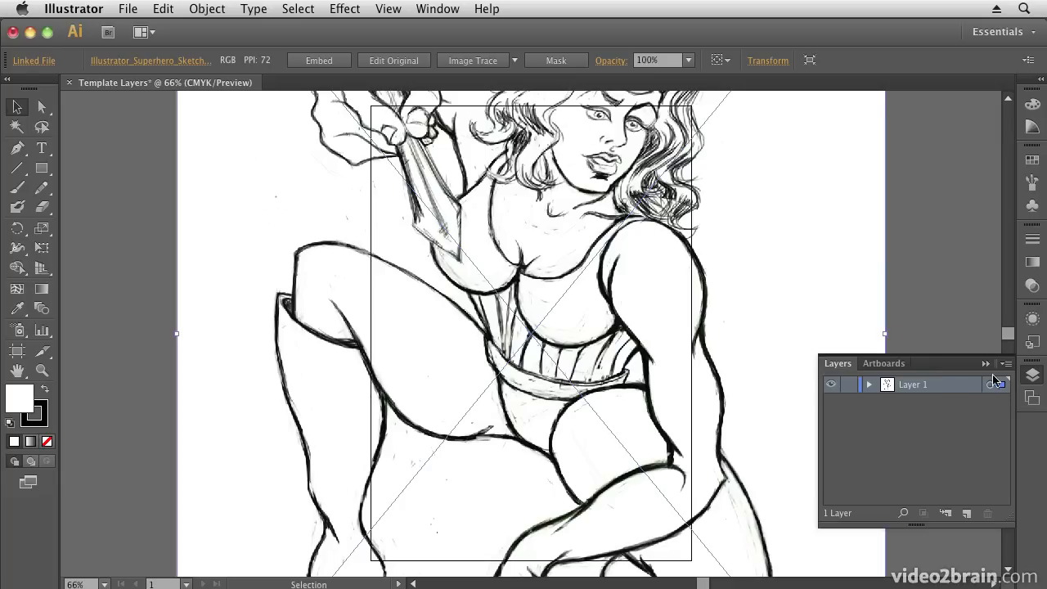
{"action": "mouse_move", "coordinate": [605, 262]}
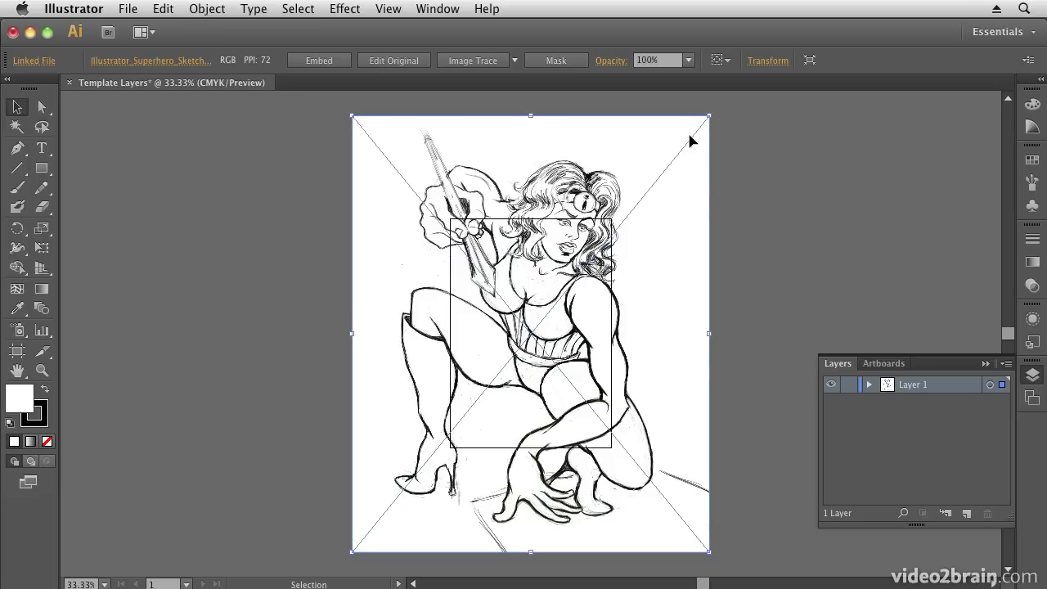
{"action": "mouse_move", "coordinate": [705, 118]}
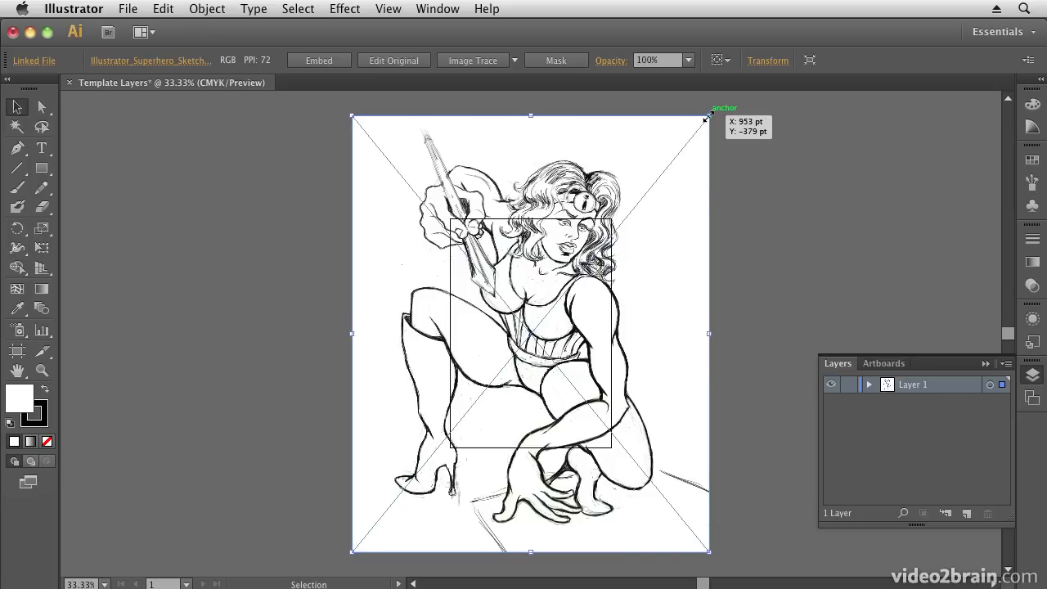
{"action": "mouse_move", "coordinate": [356, 105]}
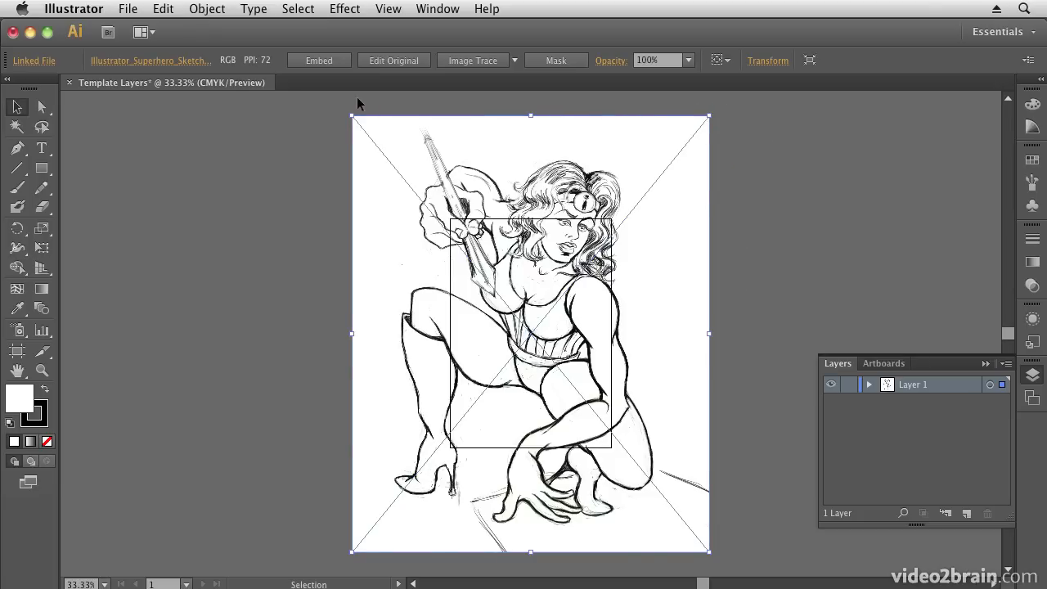
{"action": "mouse_move", "coordinate": [711, 566]}
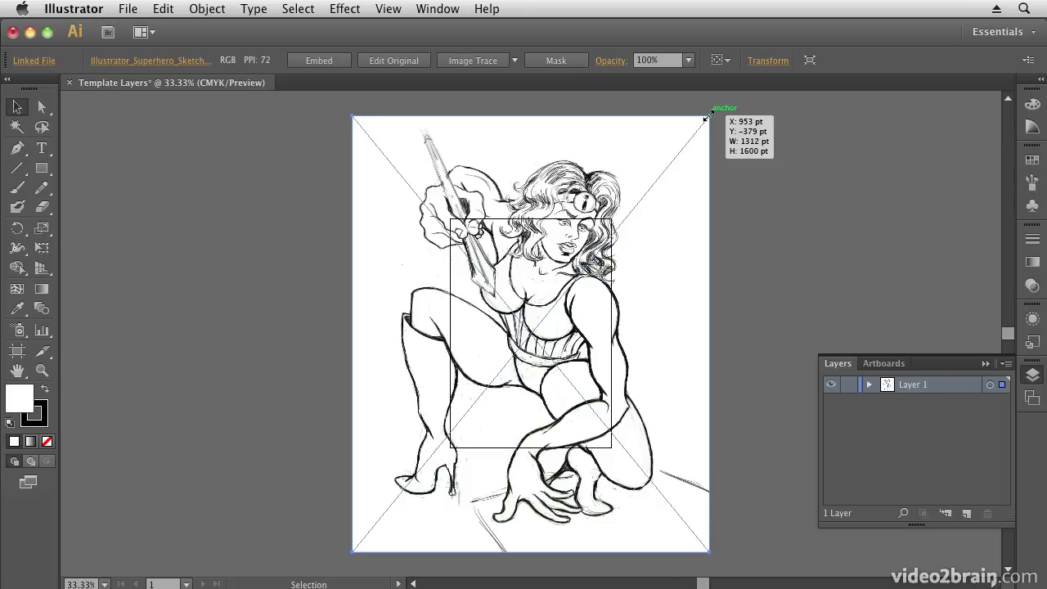
- Scale the placed sketch image down by its corner handles until it fits the A4 artboard
{"action": "left_click_drag", "start_coordinate": [707, 118], "coordinate": [695, 131]}
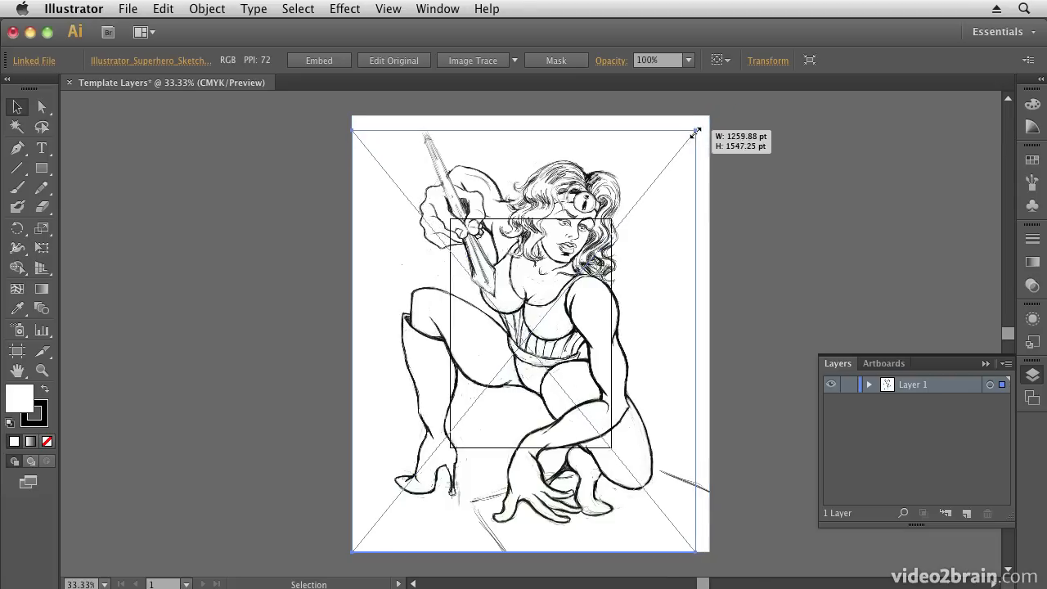
{"action": "left_click_drag", "start_coordinate": [696, 131], "coordinate": [687, 138]}
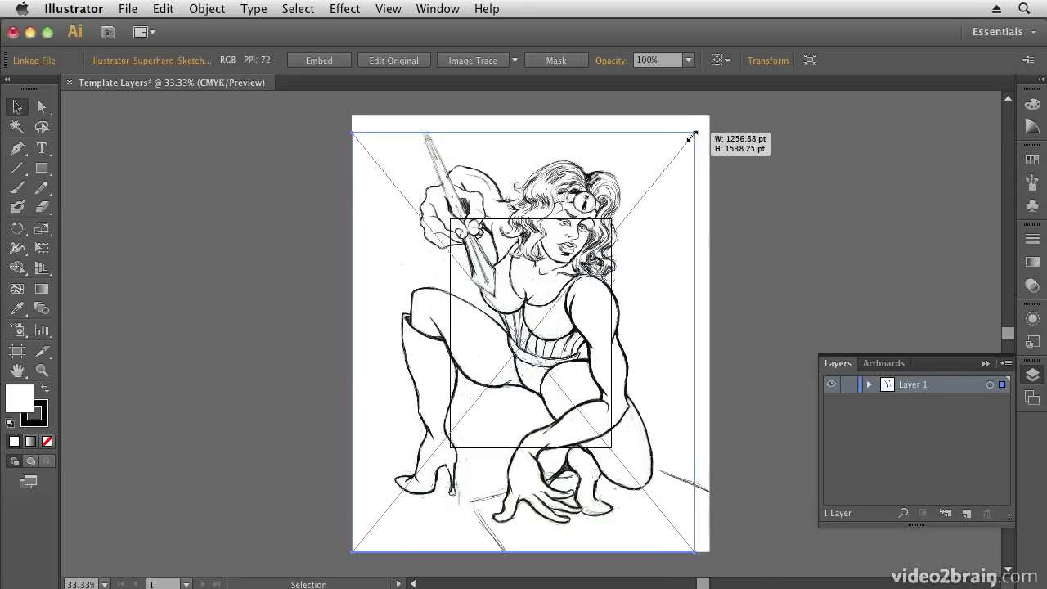
{"action": "left_click_drag", "start_coordinate": [687, 137], "coordinate": [687, 154]}
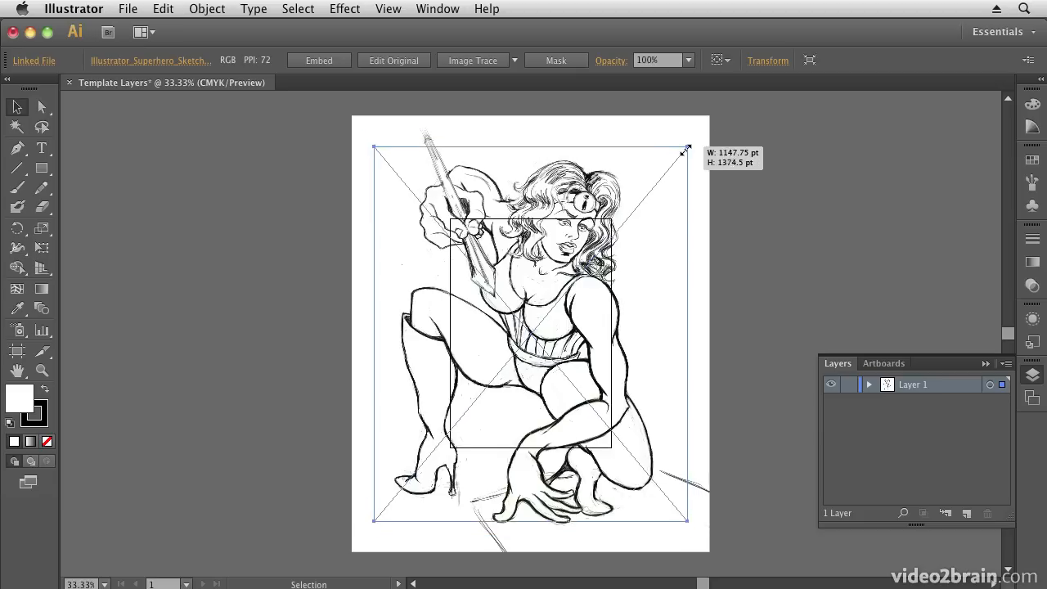
{"action": "left_click_drag", "start_coordinate": [685, 150], "coordinate": [677, 152]}
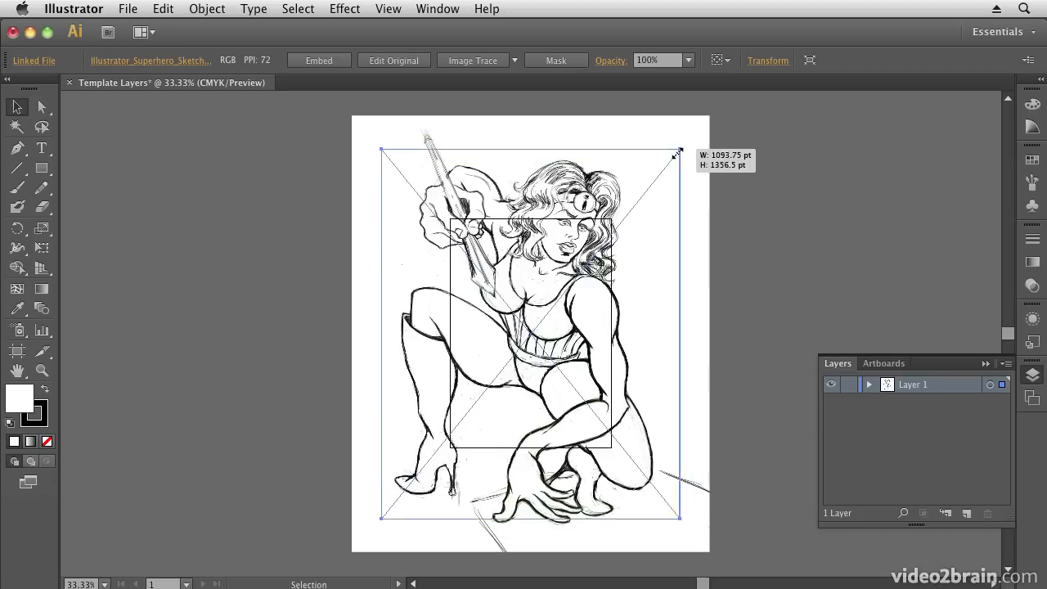
{"action": "left_click_drag", "start_coordinate": [679, 152], "coordinate": [661, 166]}
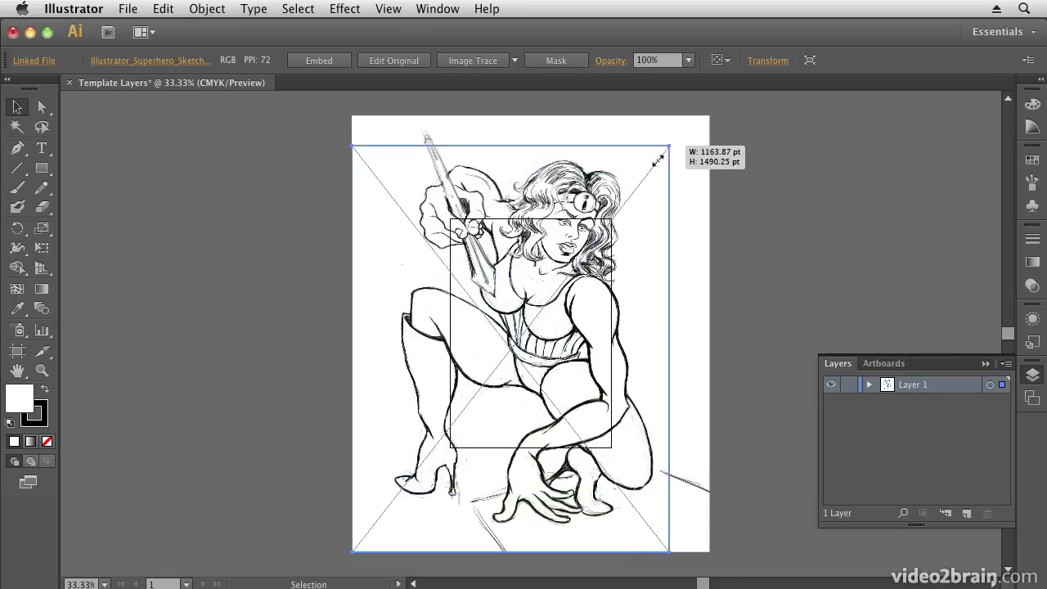
{"action": "left_click_drag", "start_coordinate": [661, 154], "coordinate": [621, 200]}
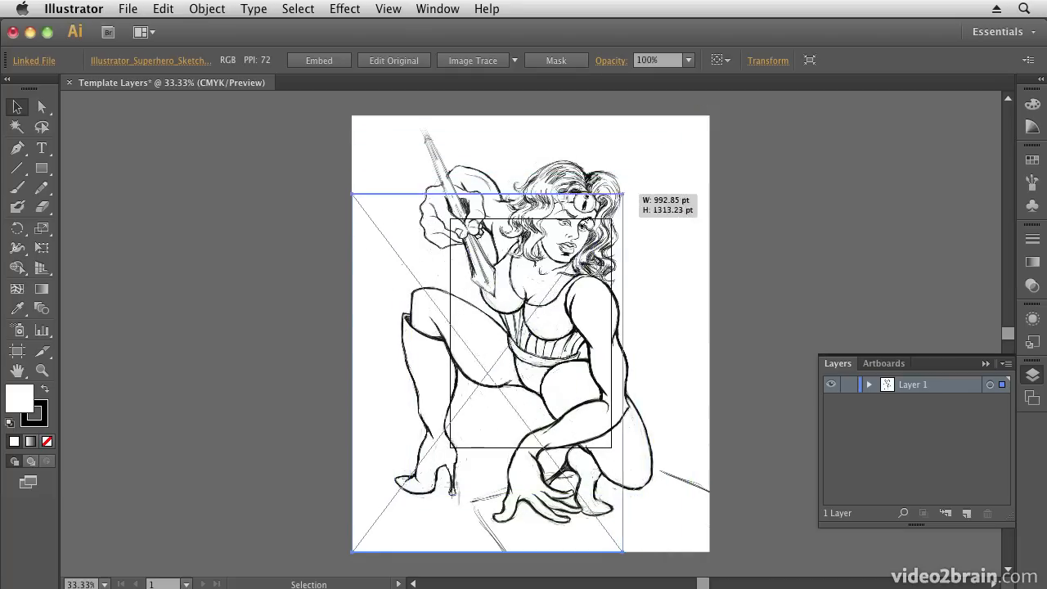
{"action": "left_click_drag", "start_coordinate": [354, 196], "coordinate": [354, 157]}
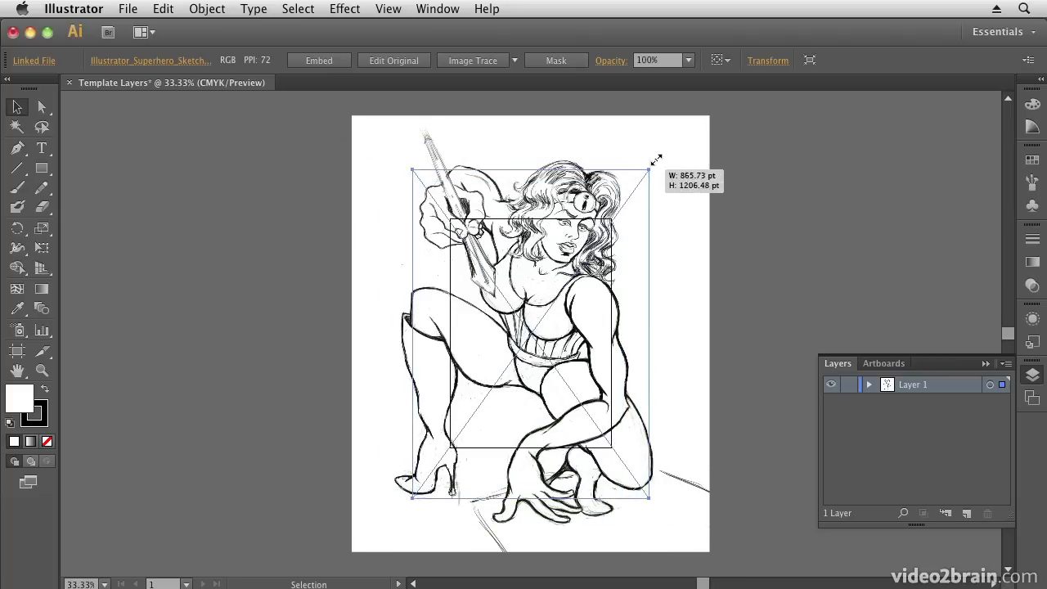
{"action": "left_click_drag", "start_coordinate": [648, 173], "coordinate": [664, 155]}
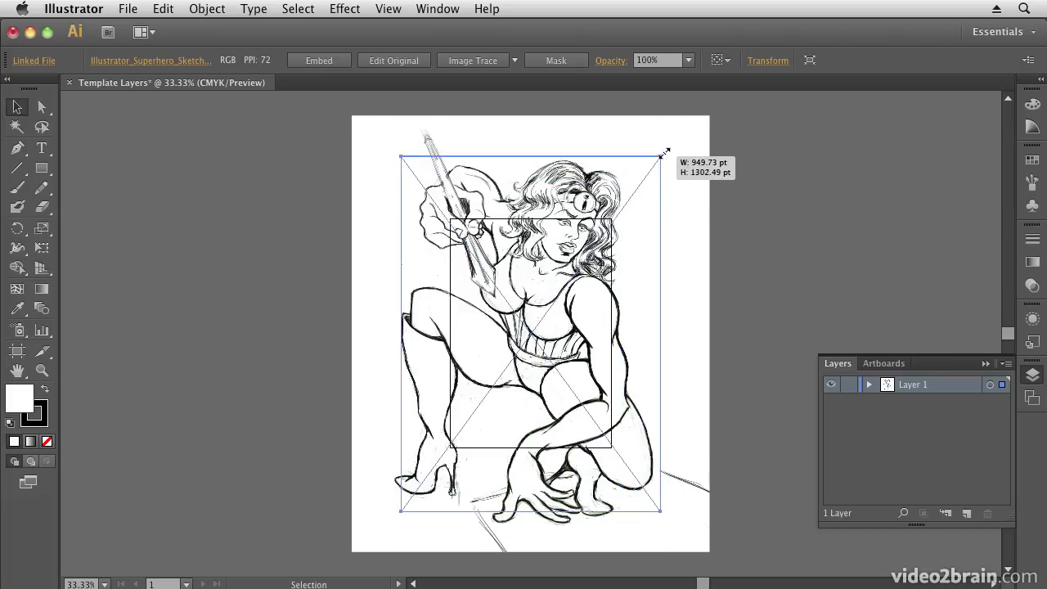
{"action": "left_click_drag", "start_coordinate": [664, 154], "coordinate": [656, 155]}
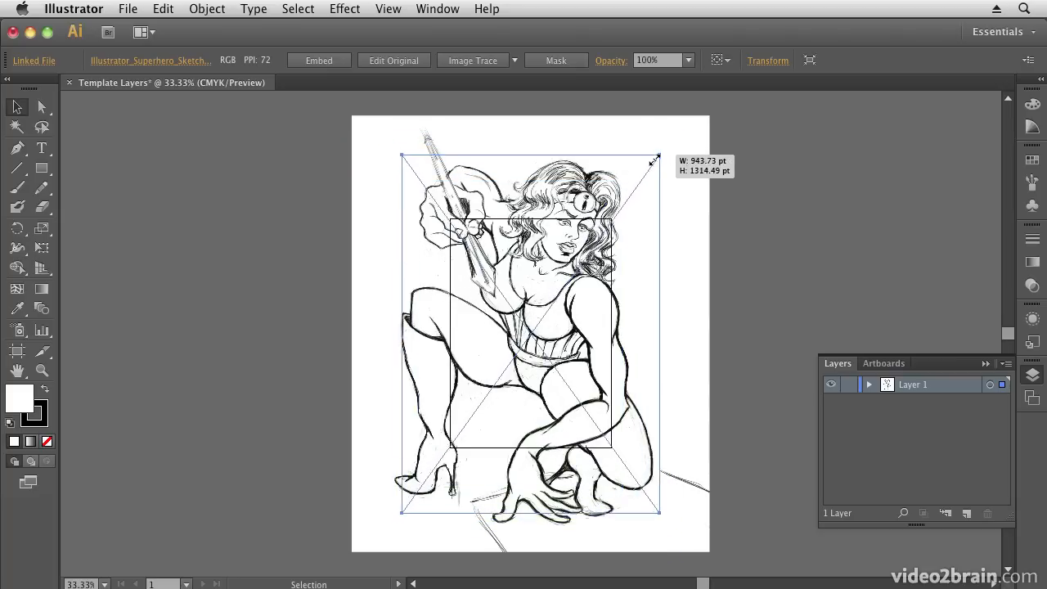
{"action": "left_click_drag", "start_coordinate": [654, 157], "coordinate": [671, 313]}
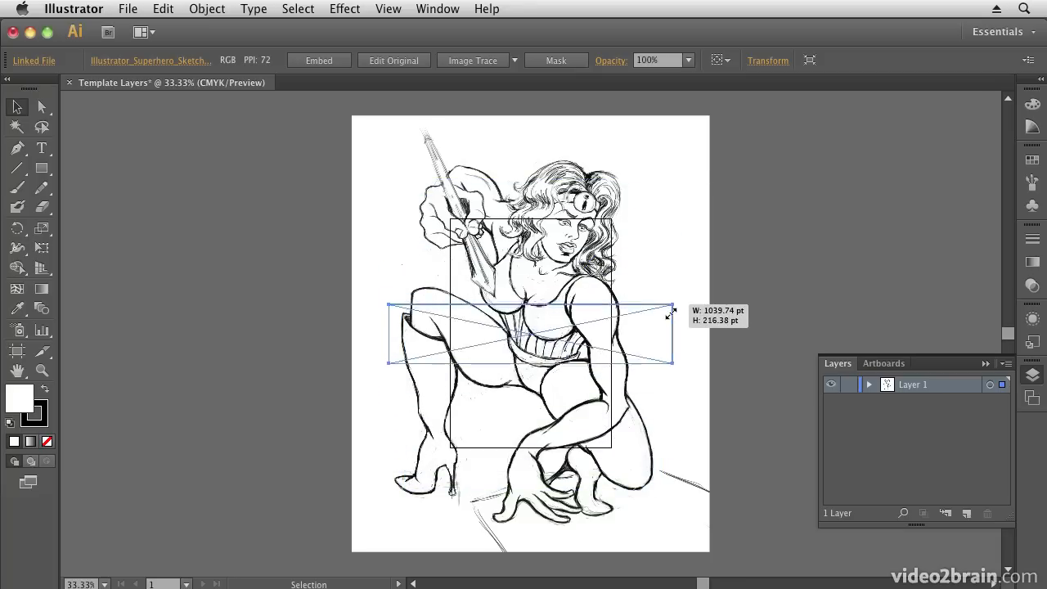
{"action": "left_click_drag", "start_coordinate": [671, 312], "coordinate": [658, 183]}
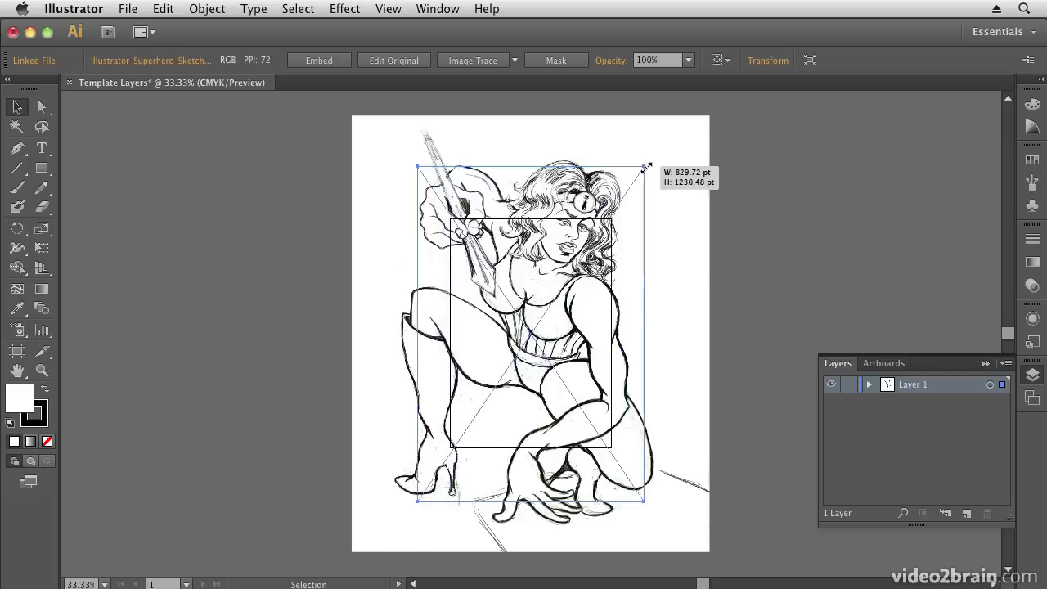
{"action": "left_click_drag", "start_coordinate": [646, 168], "coordinate": [646, 237]}
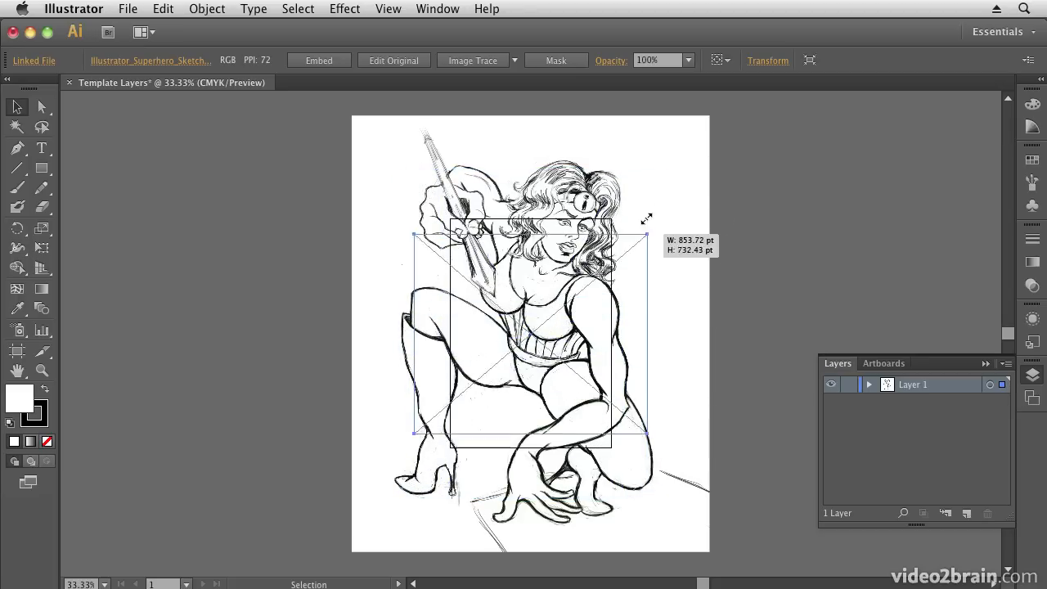
{"action": "left_click_drag", "start_coordinate": [644, 219], "coordinate": [611, 174]}
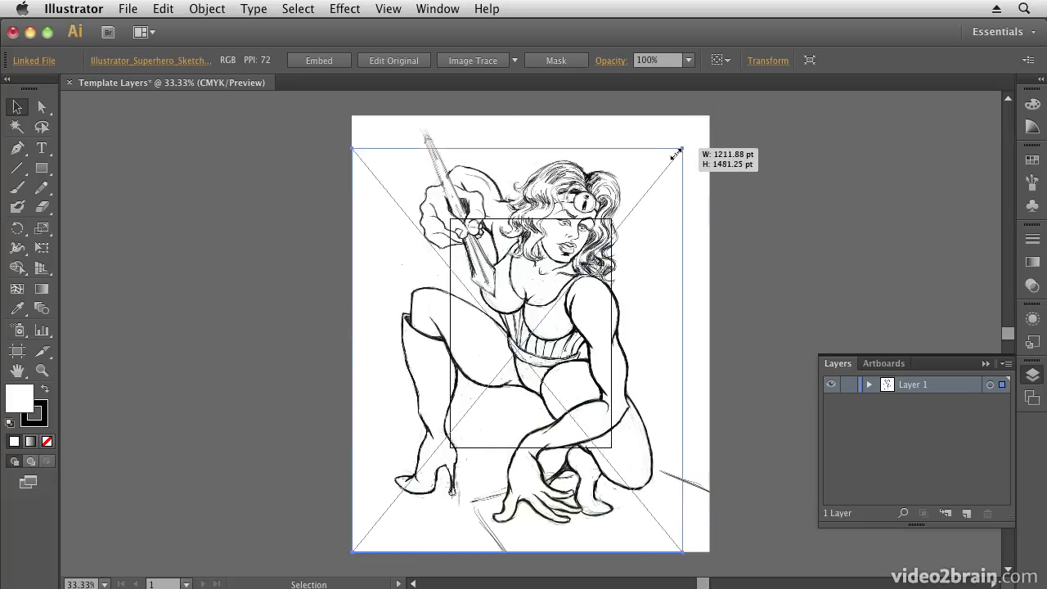
{"action": "left_click_drag", "start_coordinate": [679, 152], "coordinate": [654, 169]}
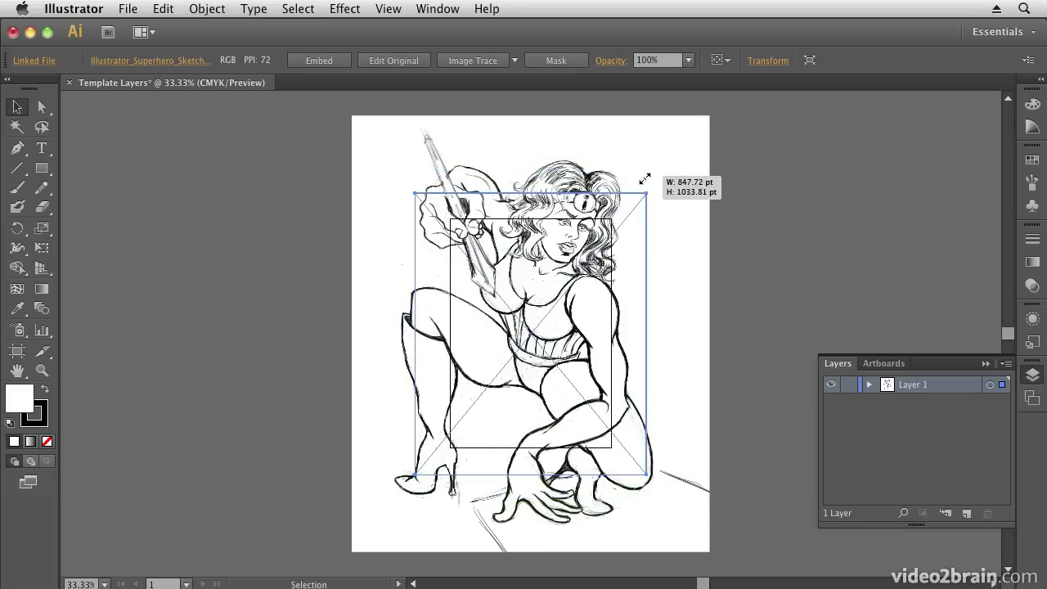
{"action": "left_click_drag", "start_coordinate": [648, 192], "coordinate": [622, 206]}
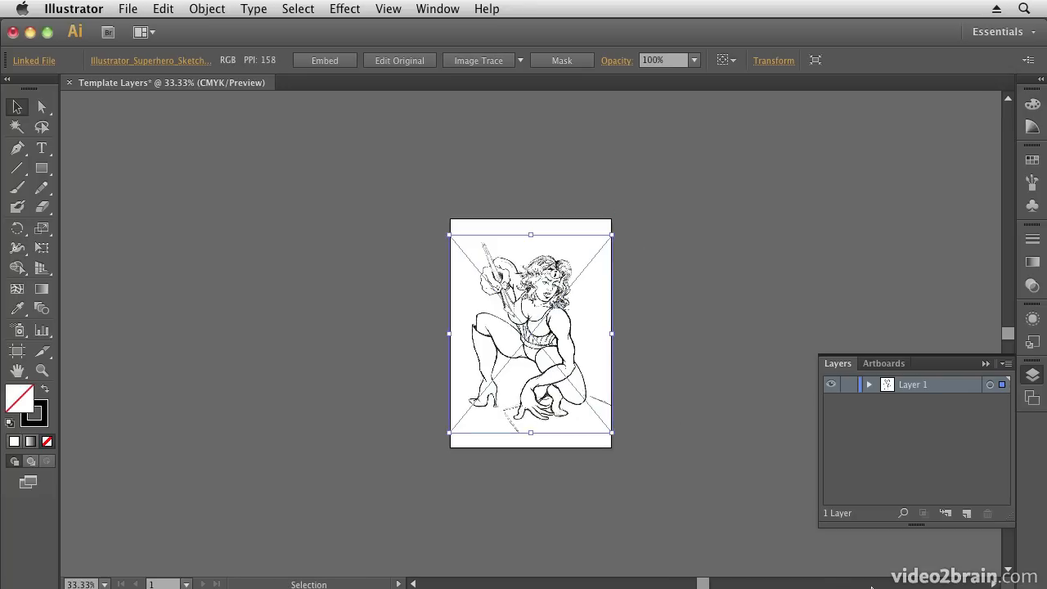
{"action": "mouse_move", "coordinate": [820, 352]}
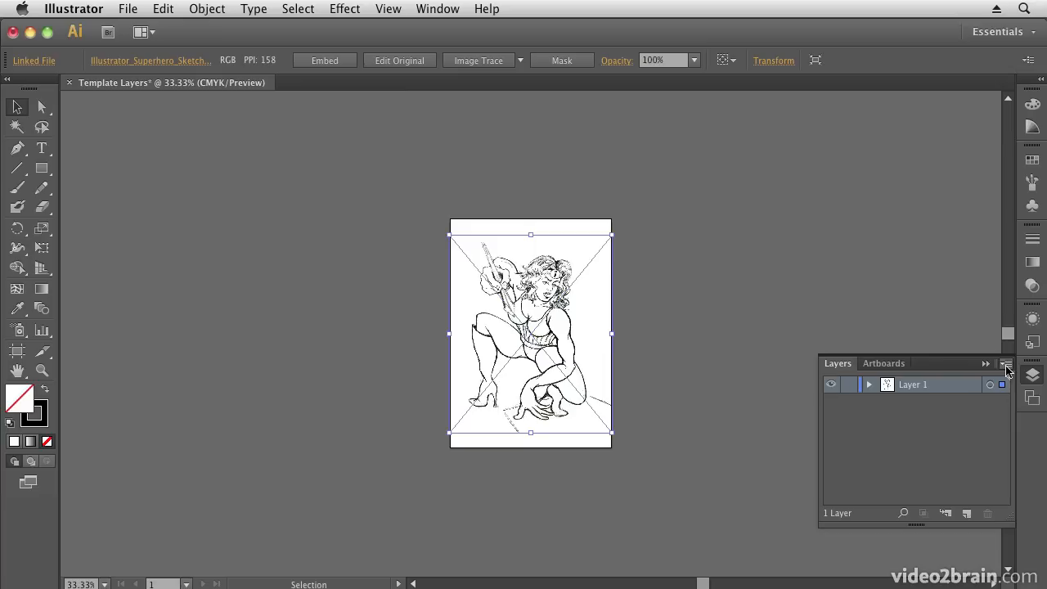
{"action": "left_click", "coordinate": [1005, 363]}
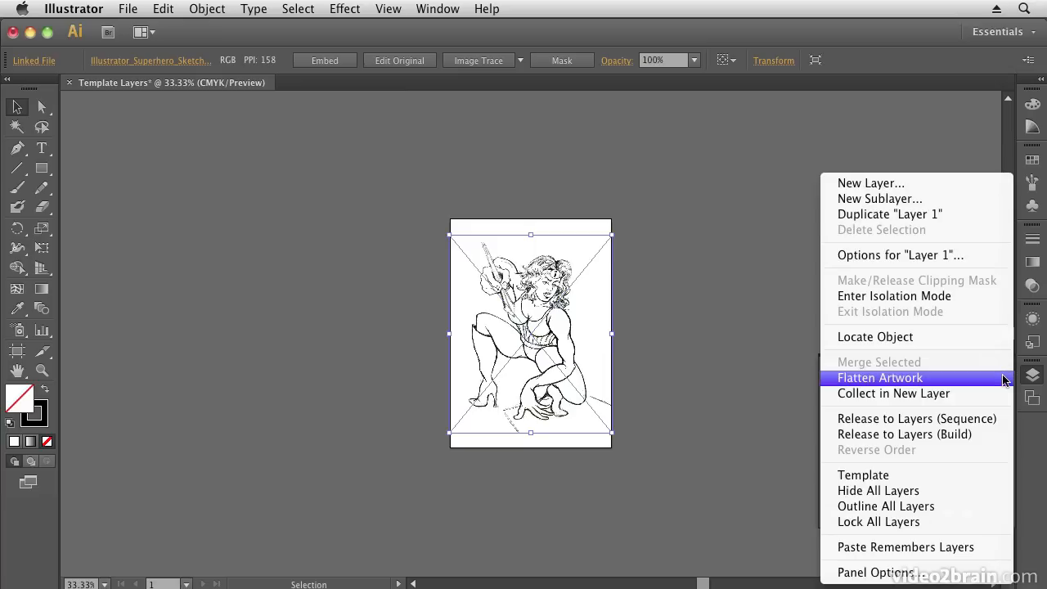
{"action": "mouse_move", "coordinate": [896, 490]}
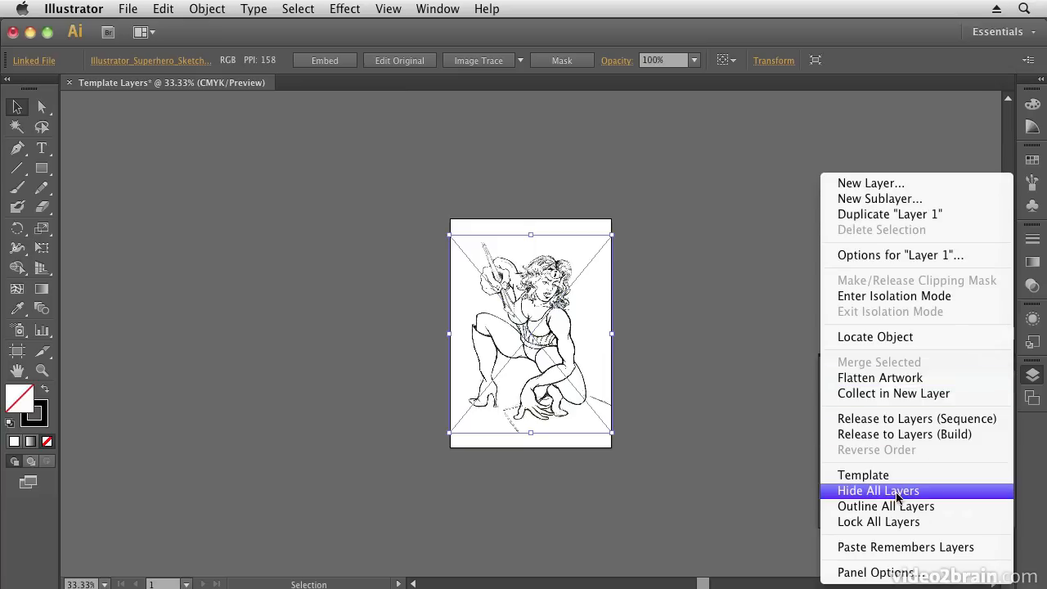
{"action": "left_click", "coordinate": [863, 474]}
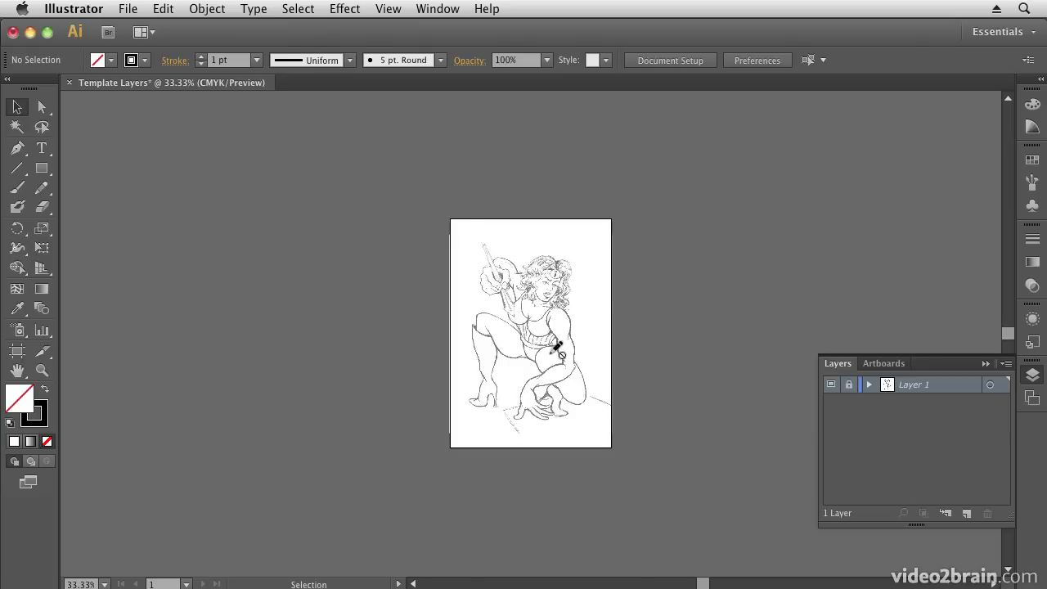
{"action": "mouse_move", "coordinate": [609, 363]}
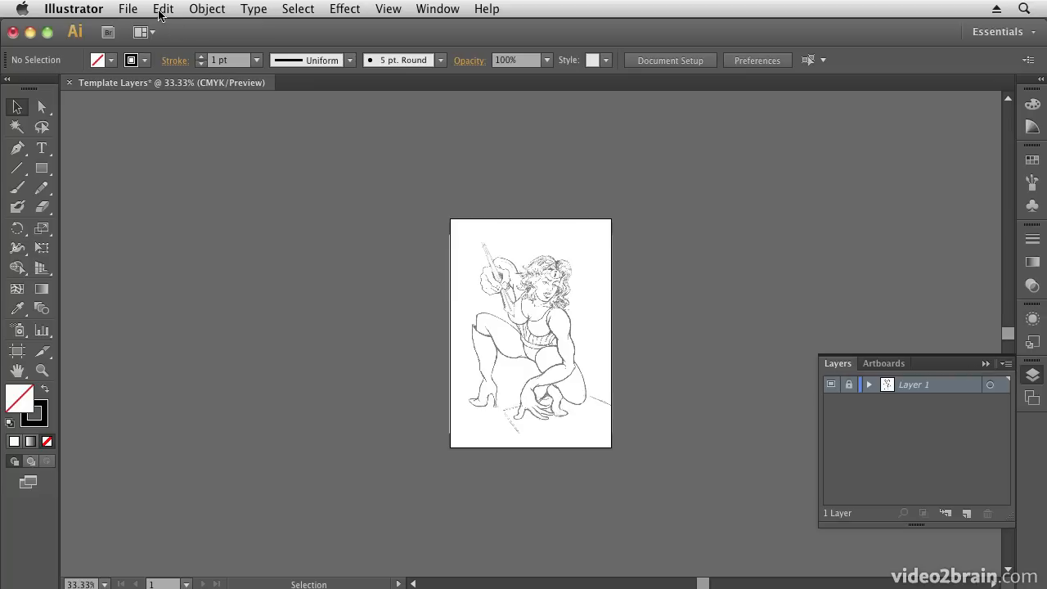
{"action": "left_click", "coordinate": [529, 334]}
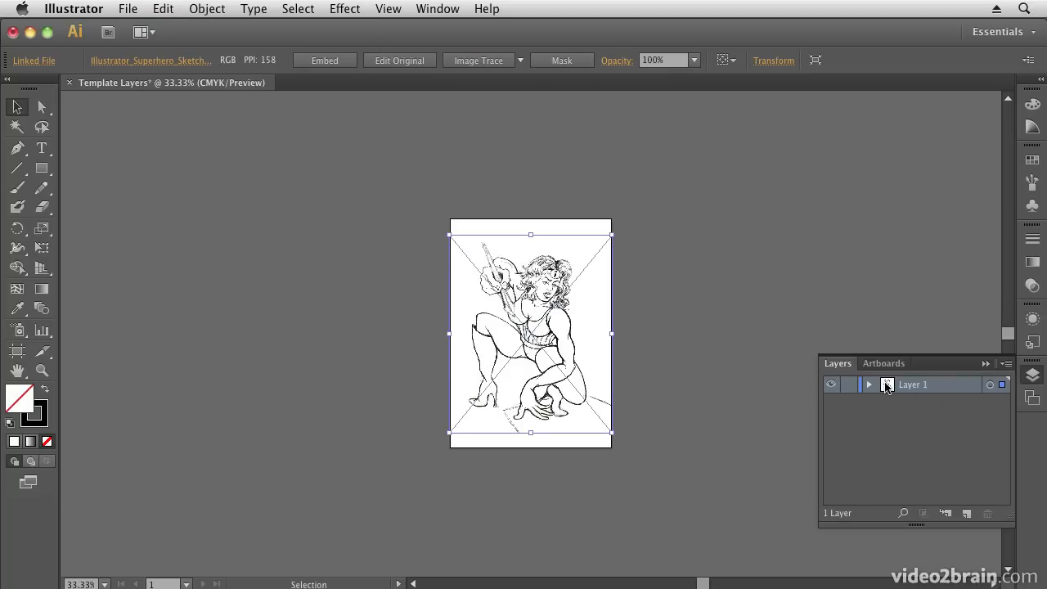
- Set Layer 1 as template 'Superhero Template', coloured Light Red, with images dimmed to 30%
{"action": "double_click", "coordinate": [912, 385]}
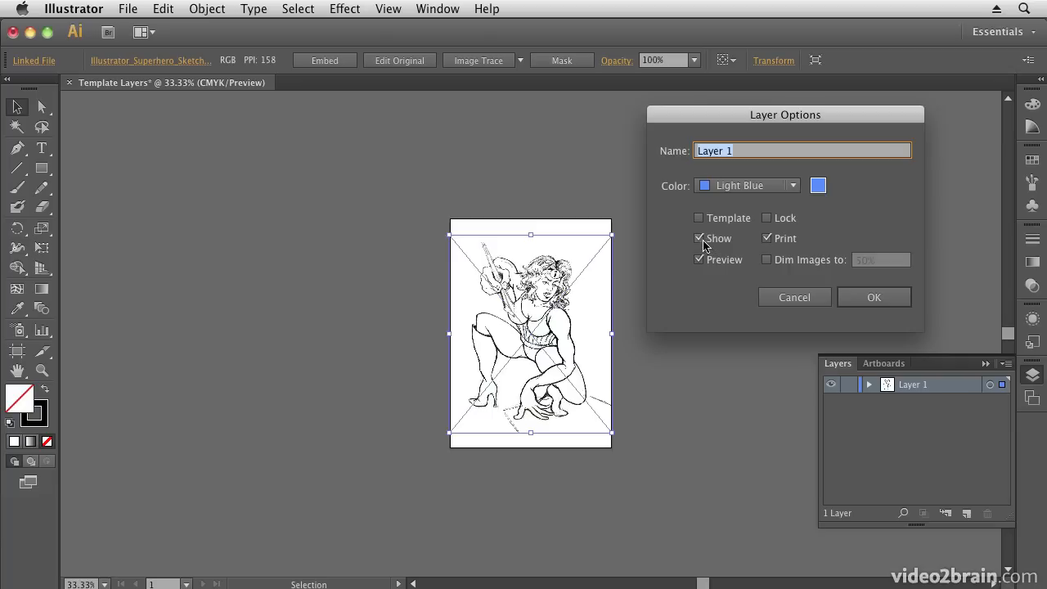
{"action": "left_click", "coordinate": [698, 217]}
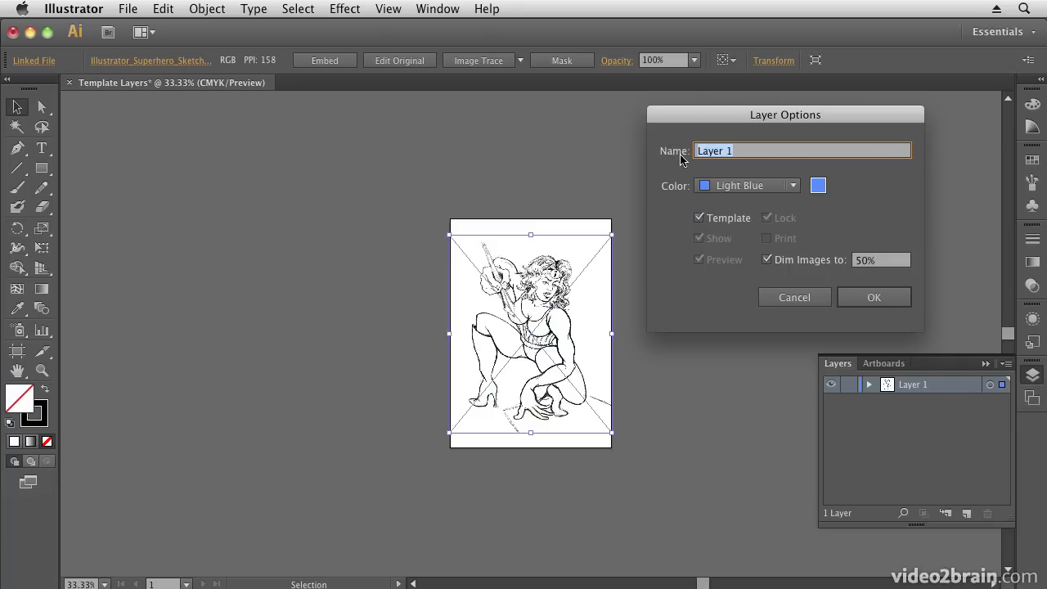
{"action": "type", "text": "superhero T"}
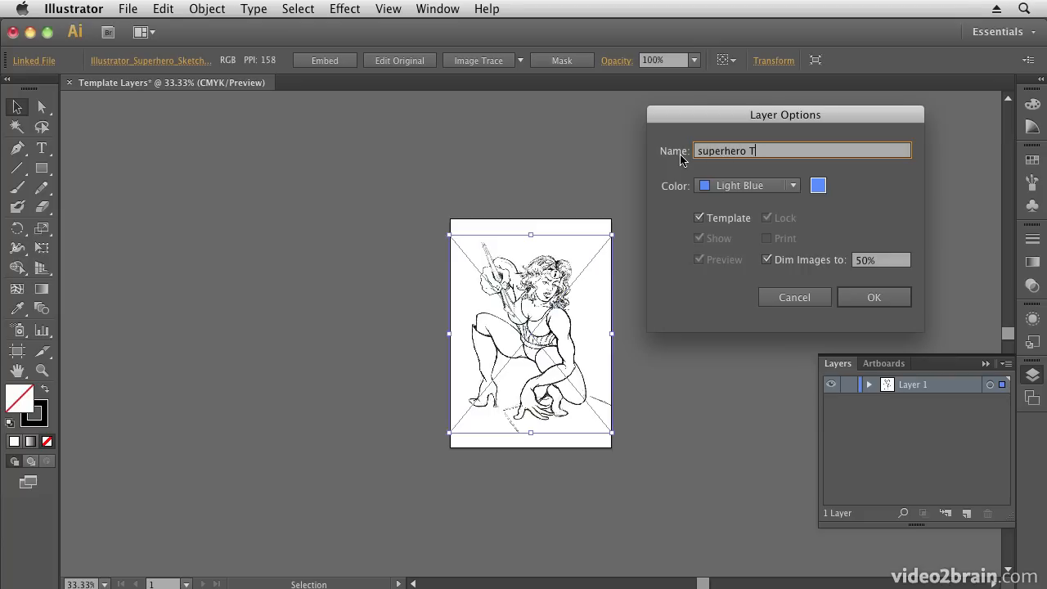
{"action": "type", "text": "emplate"}
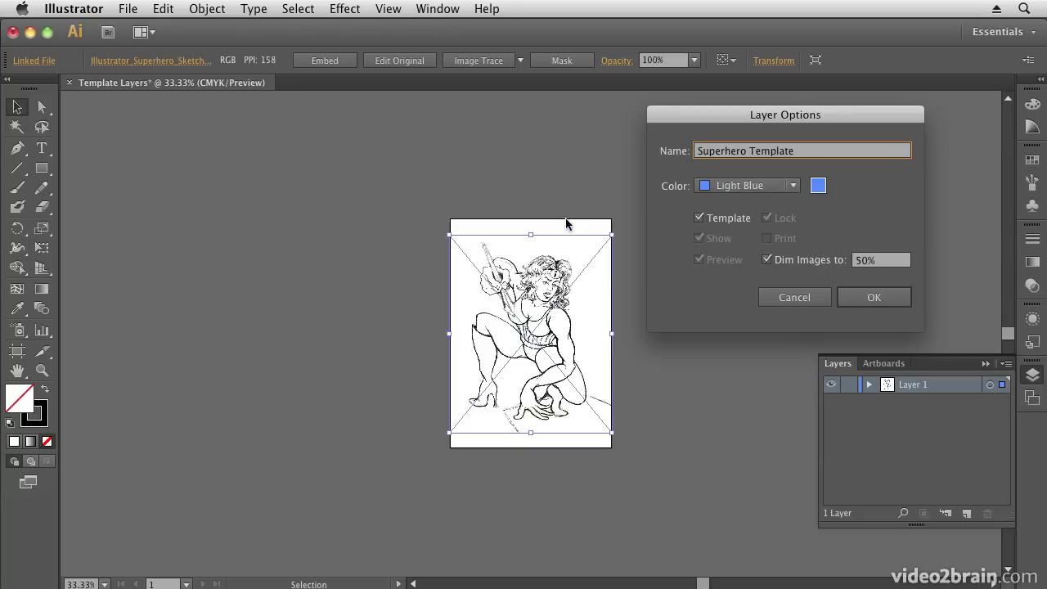
{"action": "mouse_move", "coordinate": [510, 441]}
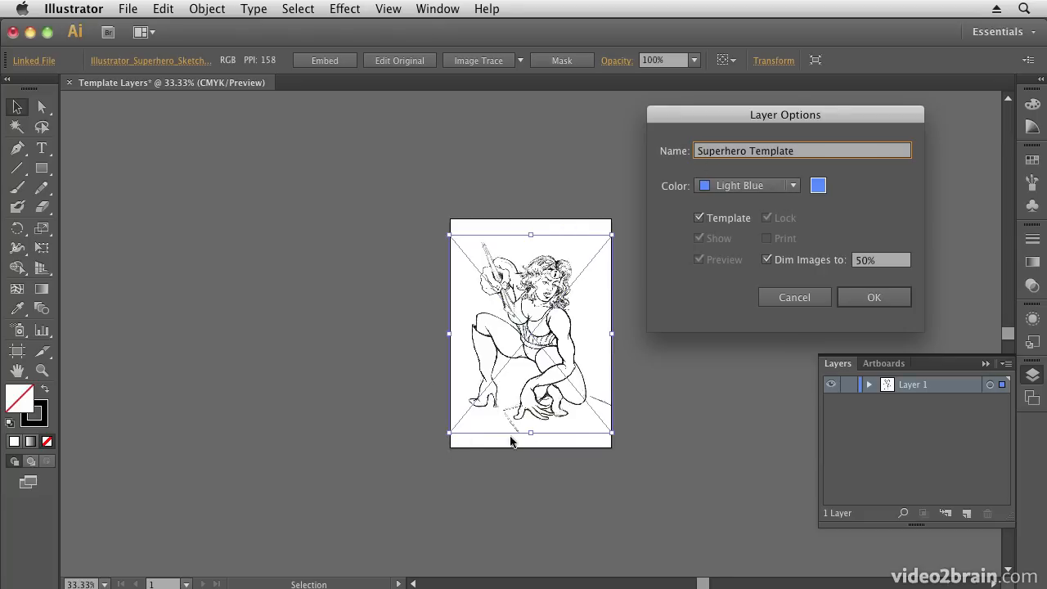
{"action": "left_click", "coordinate": [792, 185]}
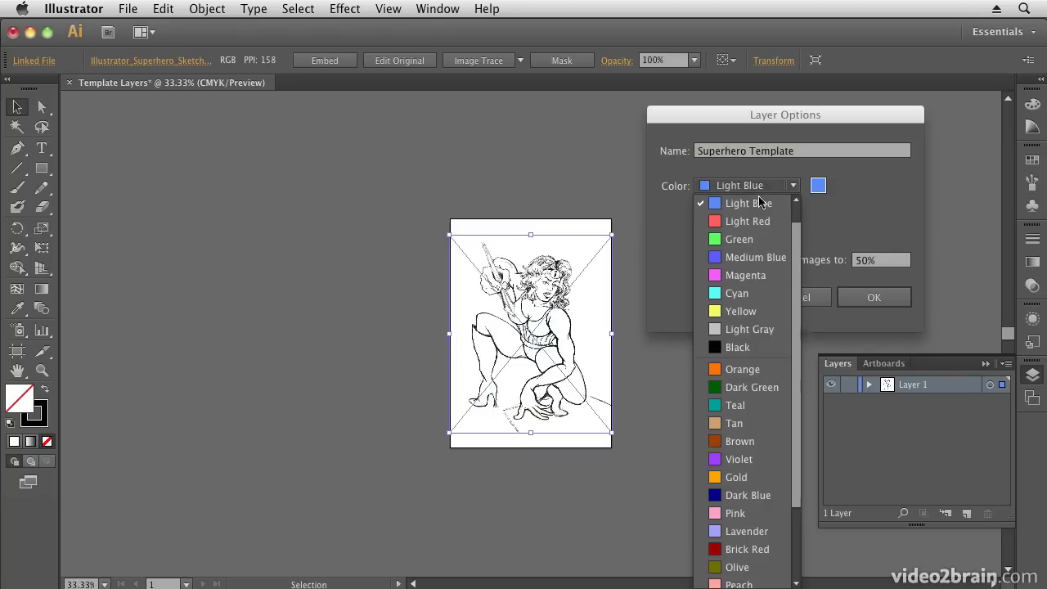
{"action": "left_click", "coordinate": [747, 221]}
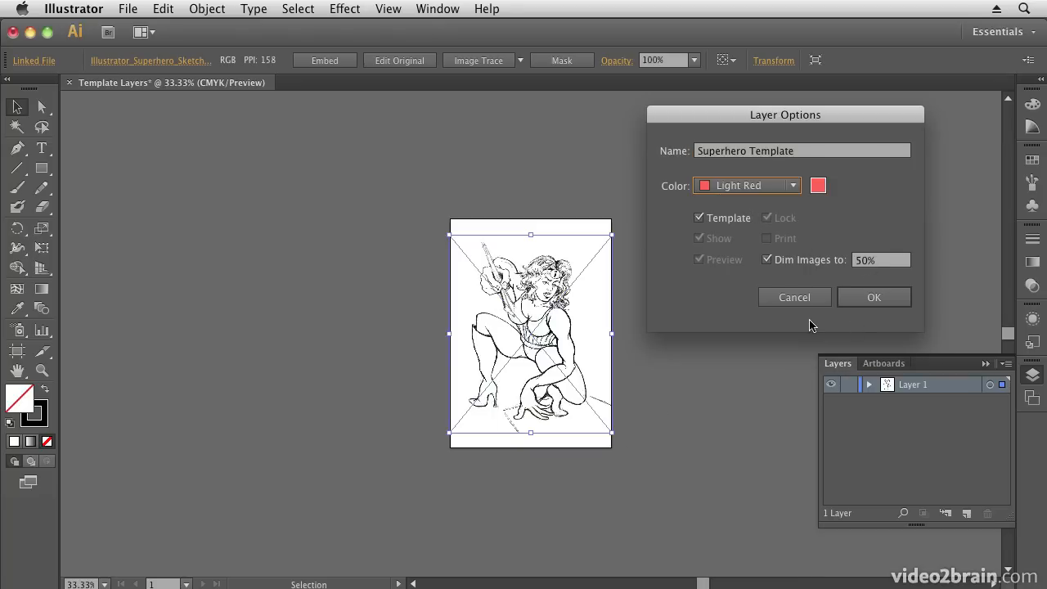
{"action": "mouse_move", "coordinate": [476, 358]}
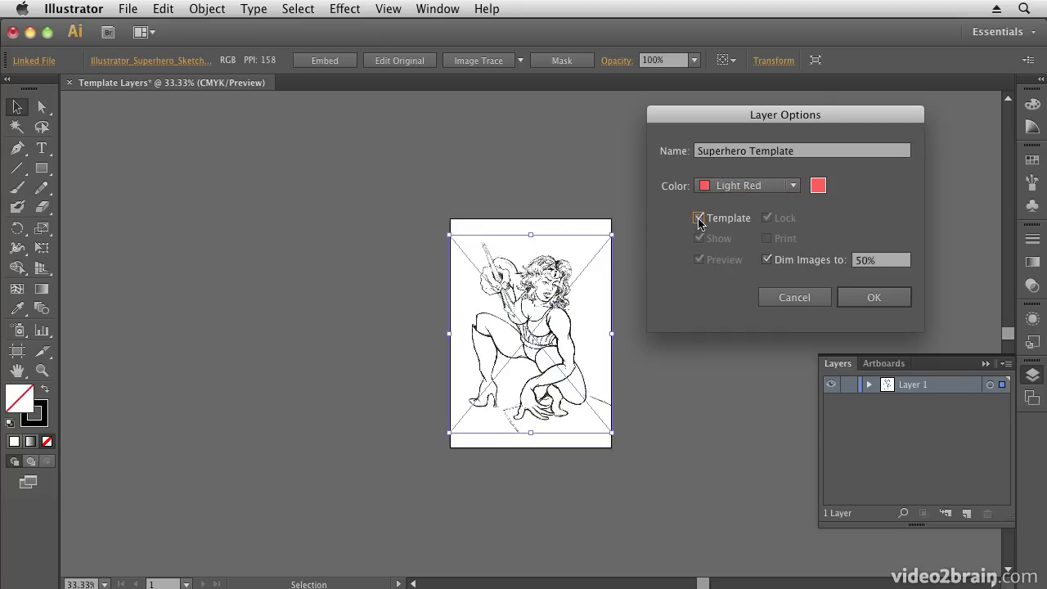
{"action": "left_click", "coordinate": [699, 217]}
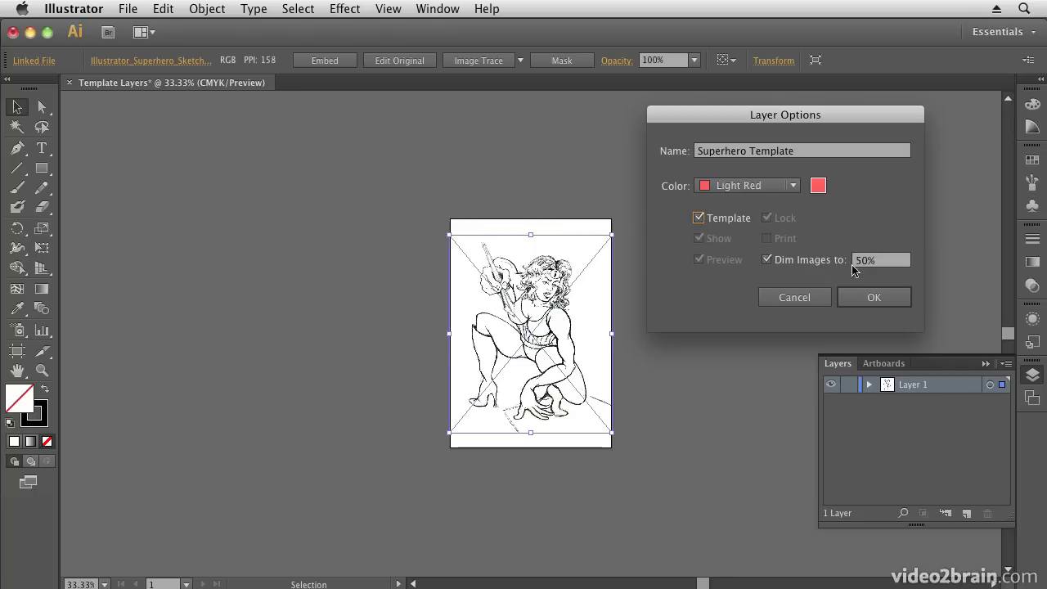
{"action": "mouse_move", "coordinate": [866, 265]}
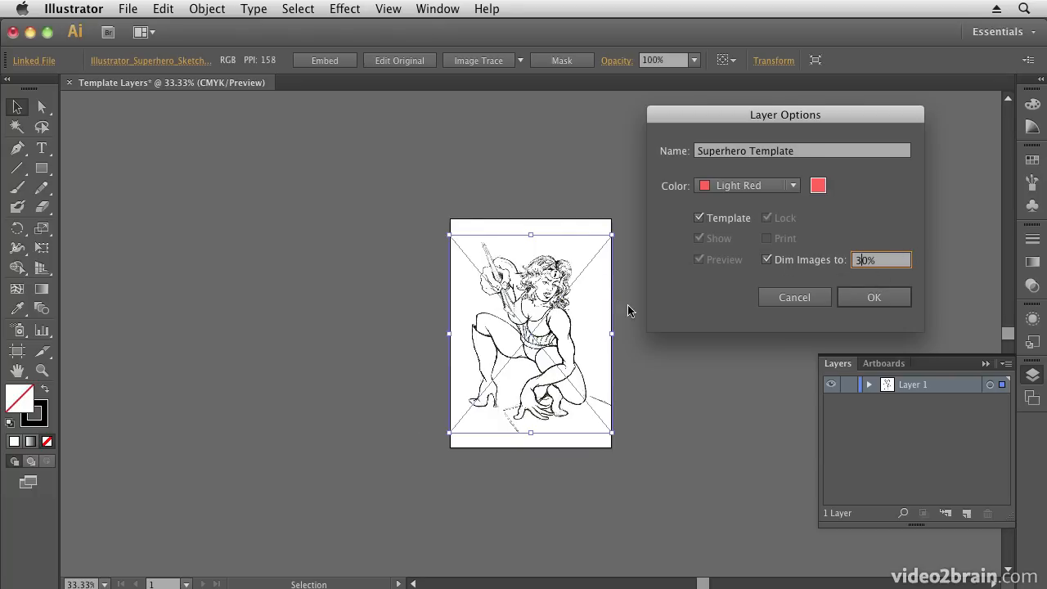
{"action": "mouse_move", "coordinate": [554, 412]}
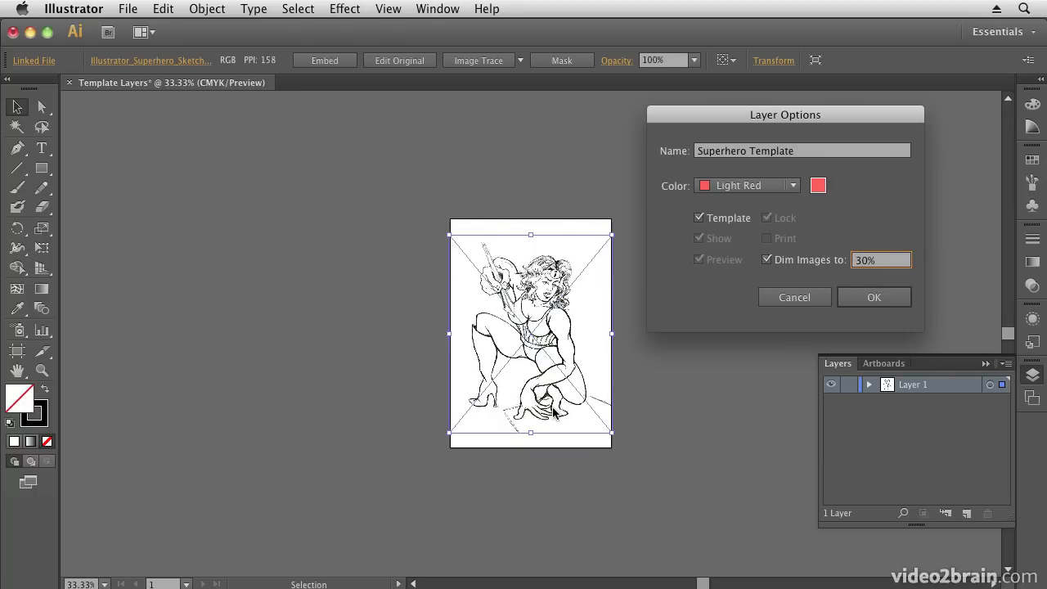
{"action": "mouse_move", "coordinate": [684, 325]}
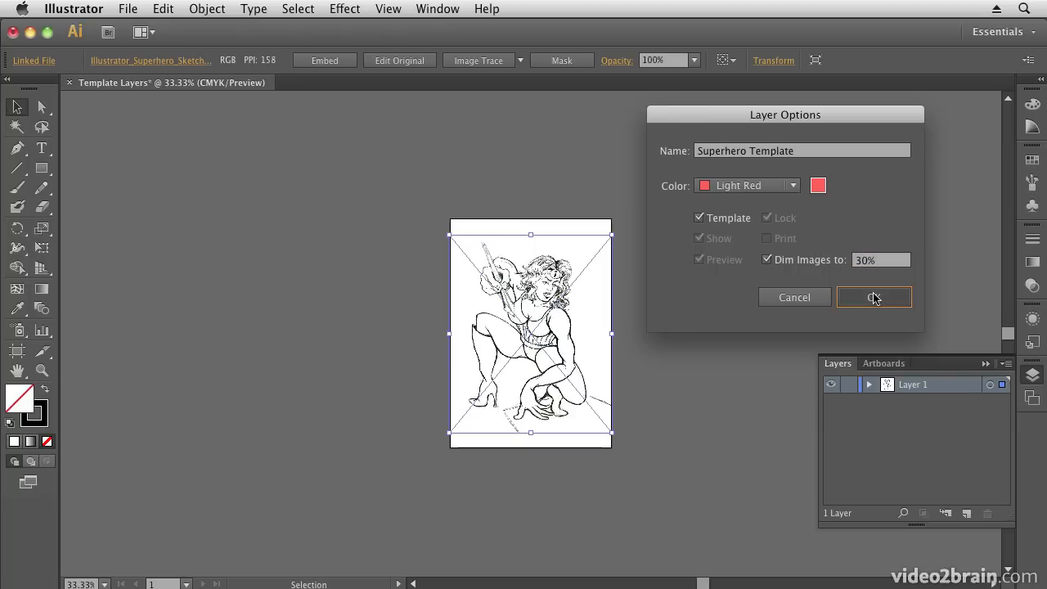
{"action": "left_click", "coordinate": [873, 298]}
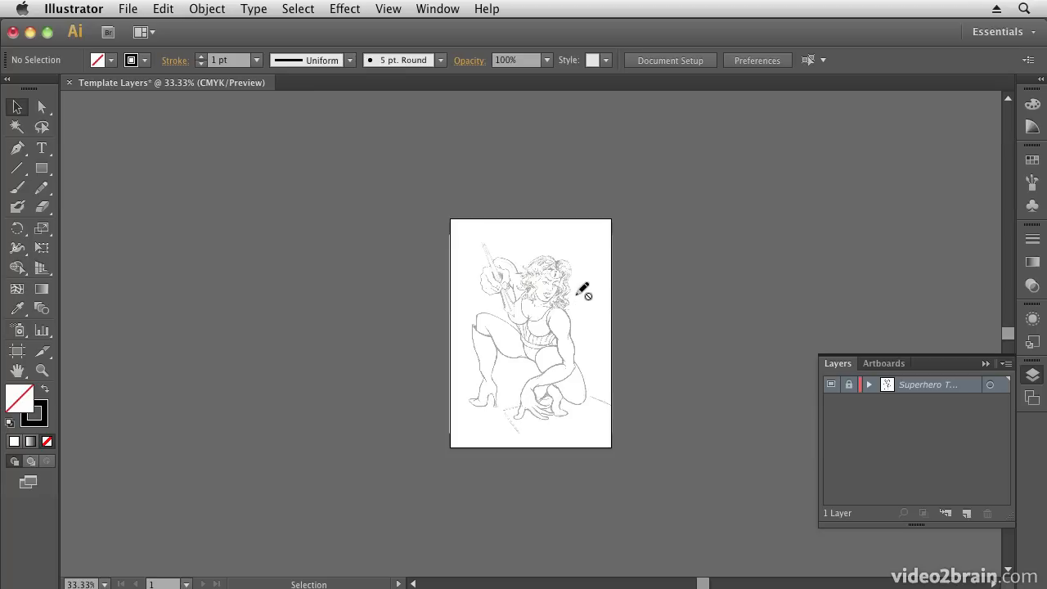
{"action": "mouse_move", "coordinate": [580, 288]}
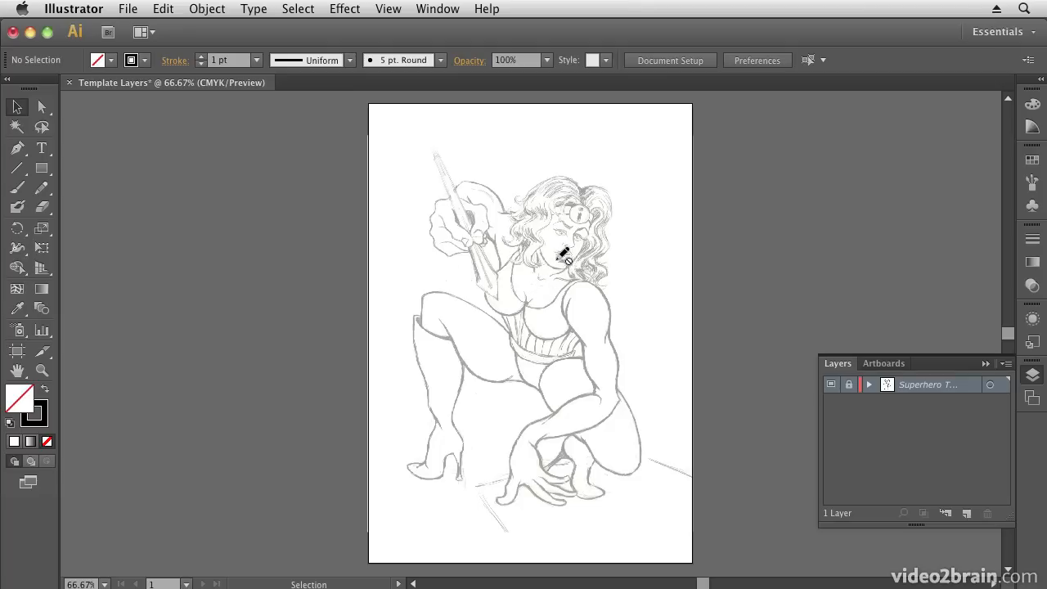
{"action": "mouse_move", "coordinate": [458, 167]}
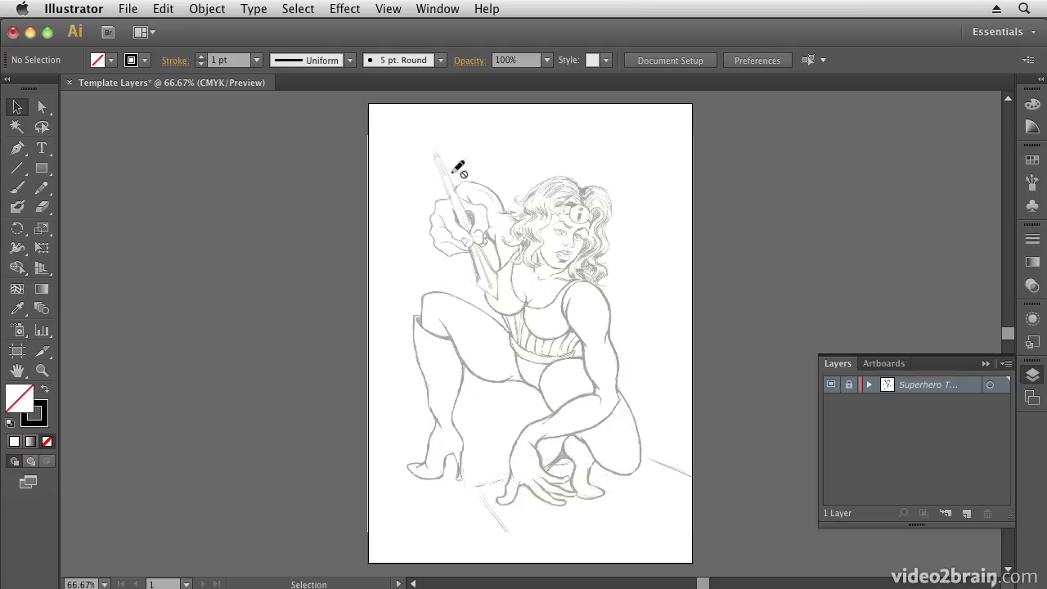
{"action": "mouse_move", "coordinate": [473, 389]}
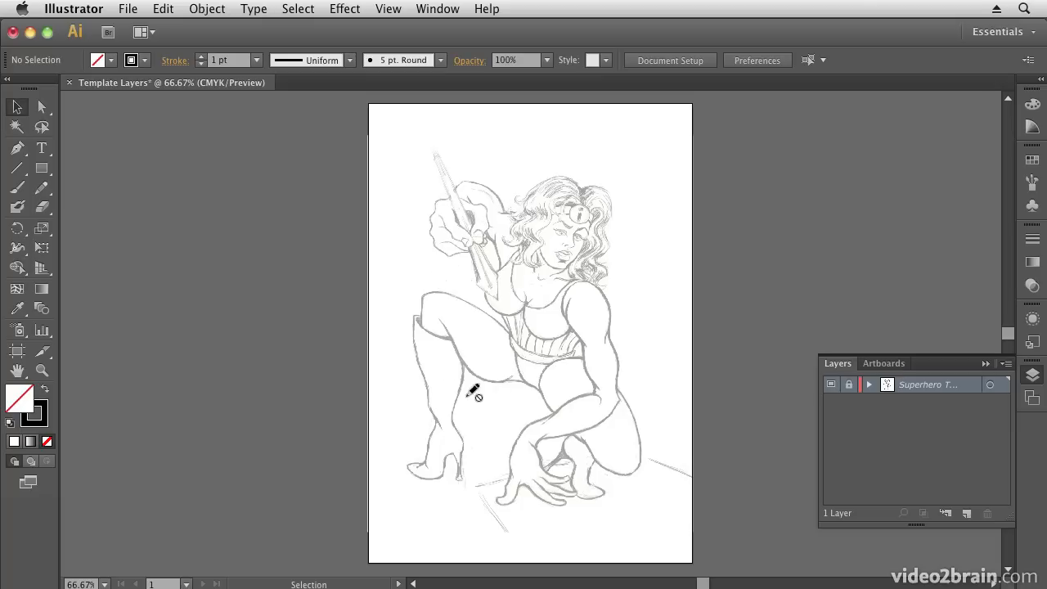
{"action": "mouse_move", "coordinate": [489, 412]}
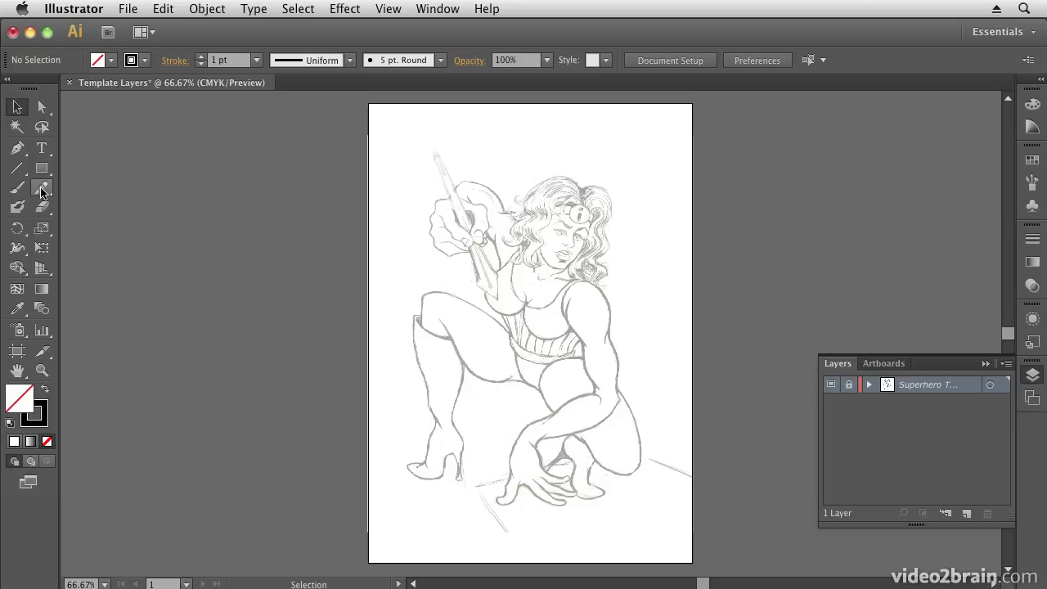
- Choose the Pencil Tool from the pencil tool group for freehand tracing
{"action": "left_click", "coordinate": [43, 188]}
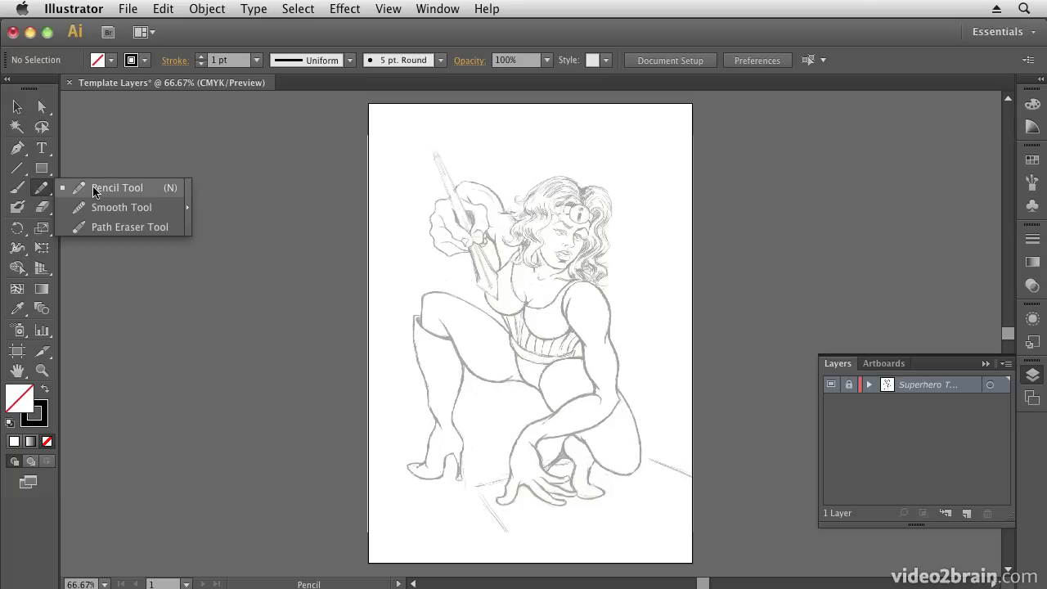
{"action": "mouse_move", "coordinate": [171, 199]}
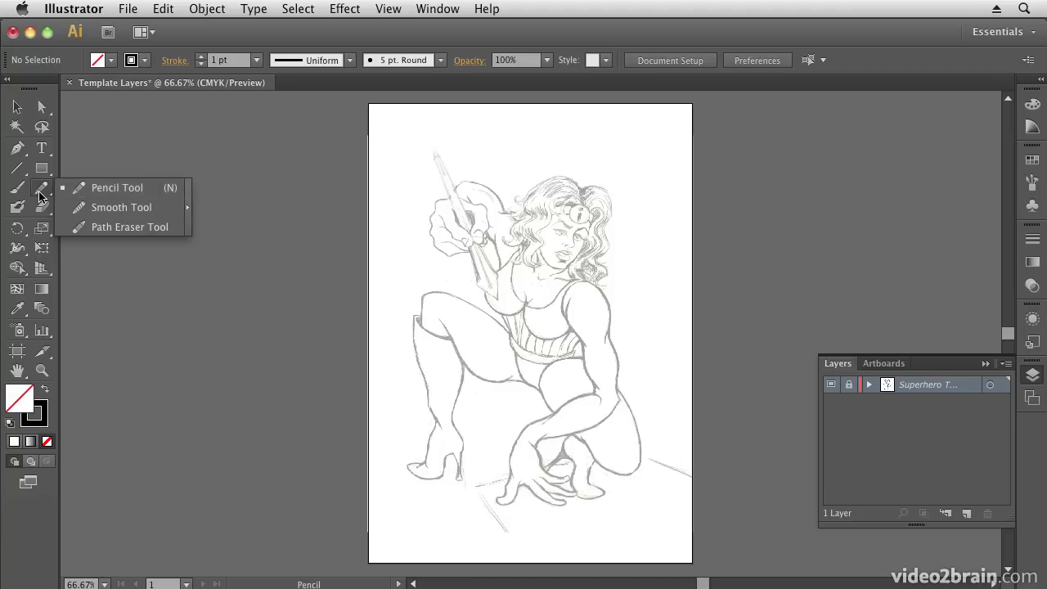
{"action": "left_click", "coordinate": [117, 187]}
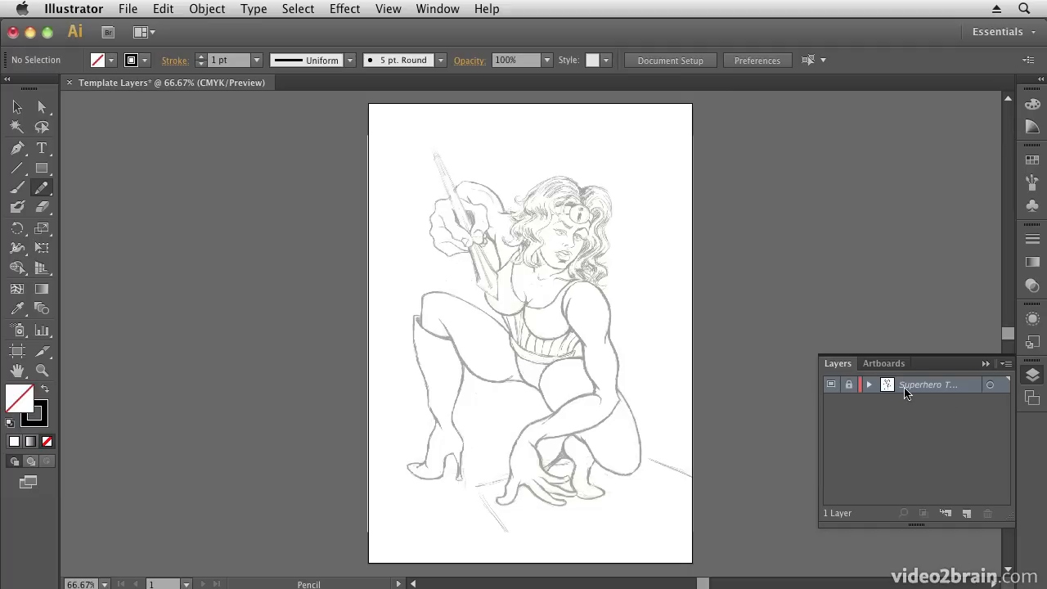
{"action": "mouse_move", "coordinate": [965, 513]}
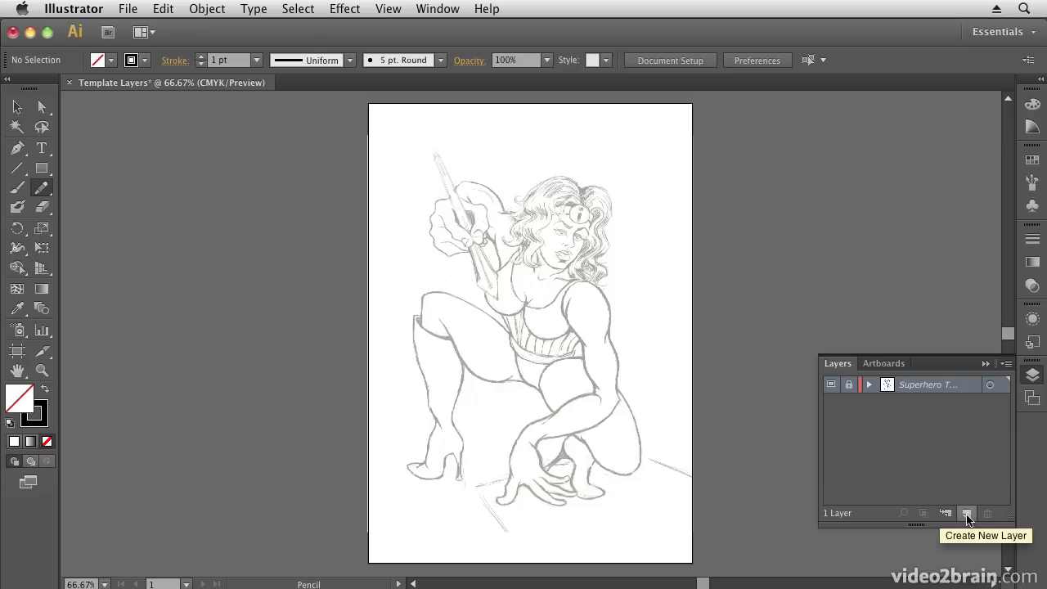
- Create layer 'Rough sketch 01' above the template, colour-coded Medium Blue
{"action": "left_click", "coordinate": [967, 513]}
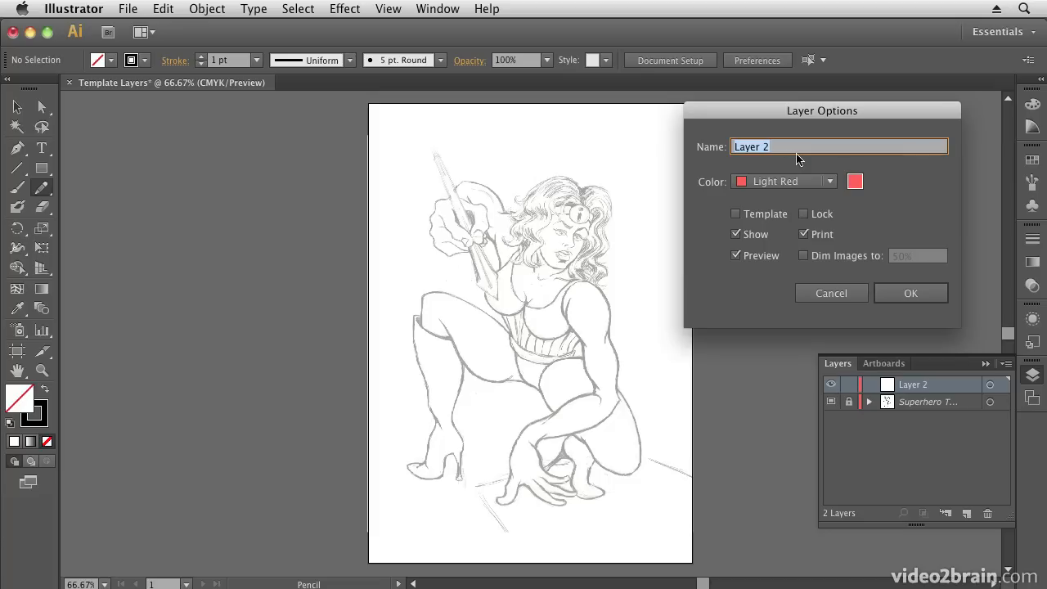
{"action": "type", "text": "Rough sketch"}
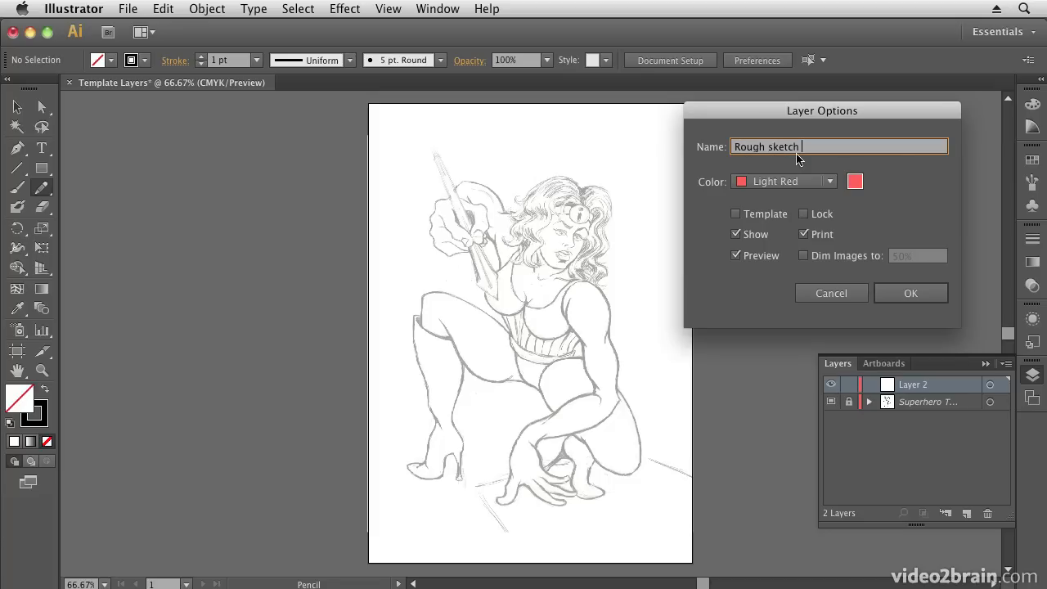
{"action": "type", "text": "01"}
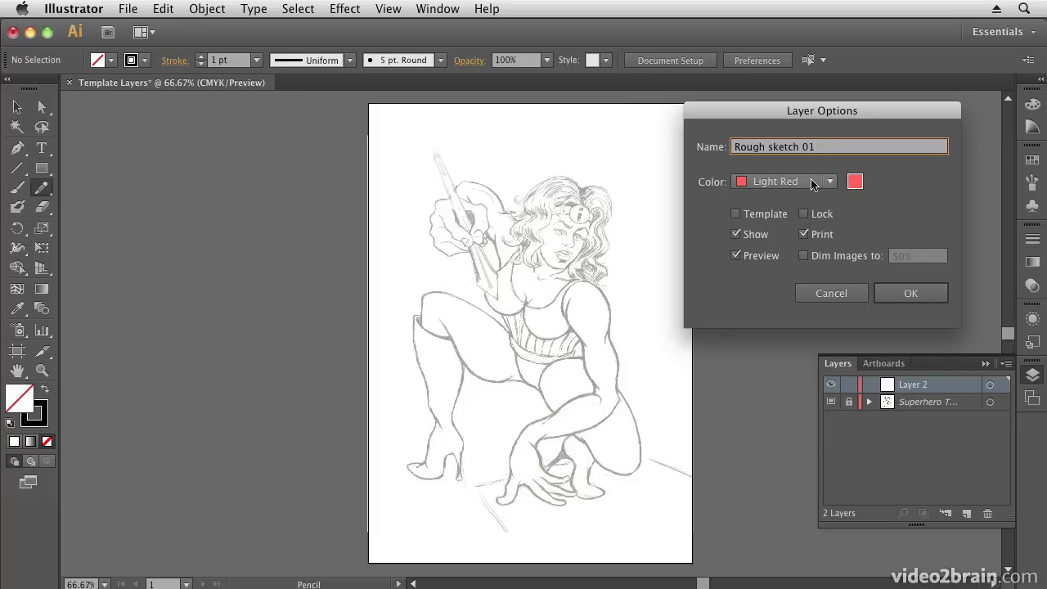
{"action": "left_click", "coordinate": [830, 179]}
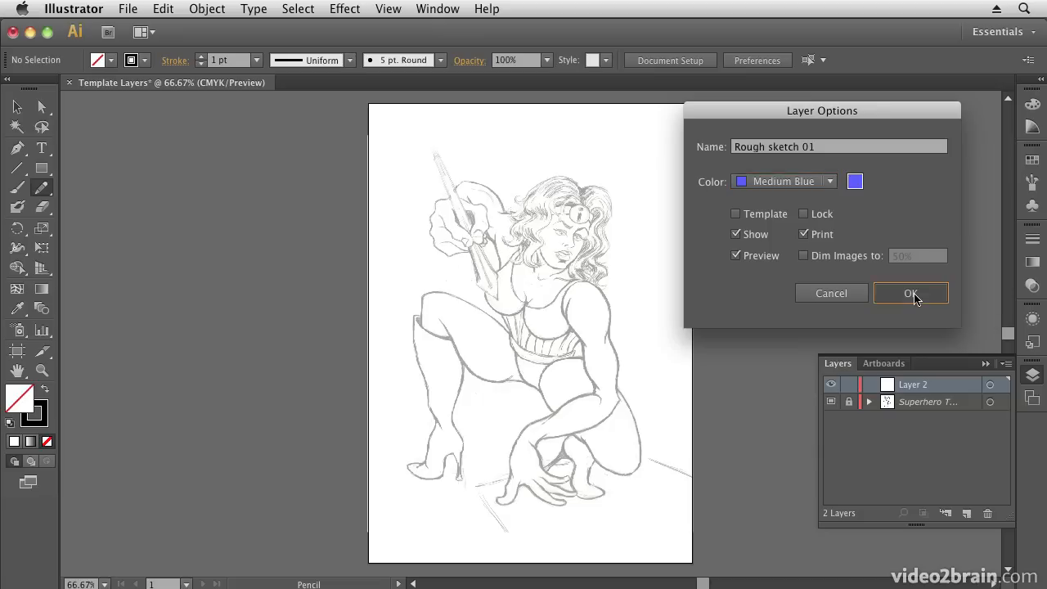
{"action": "left_click", "coordinate": [911, 293]}
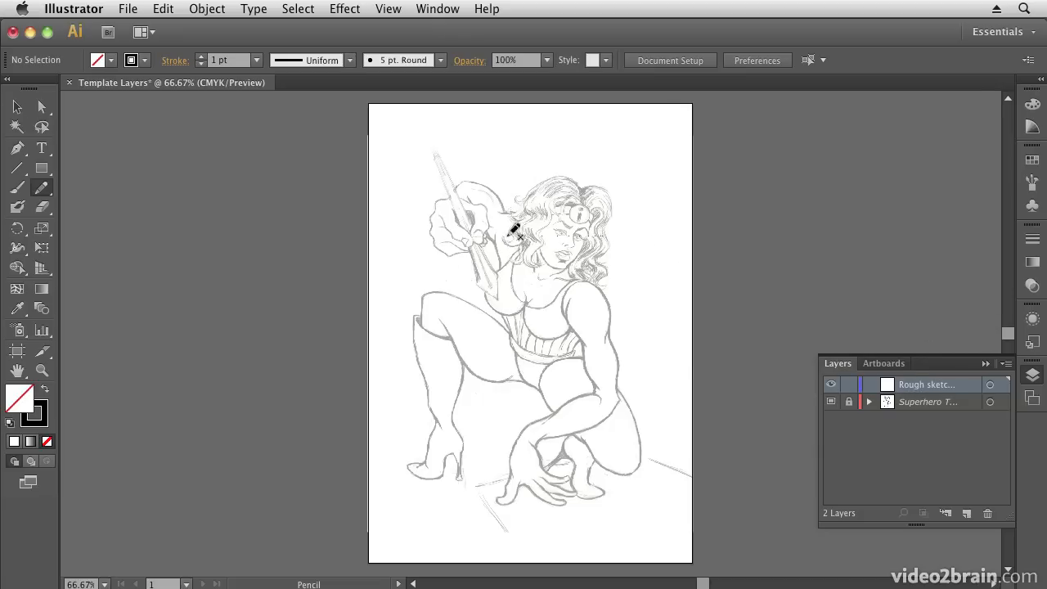
- Draw the first rough pencil strokes along the figure's back and under the thigh
{"action": "left_click_drag", "start_coordinate": [515, 232], "coordinate": [609, 527]}
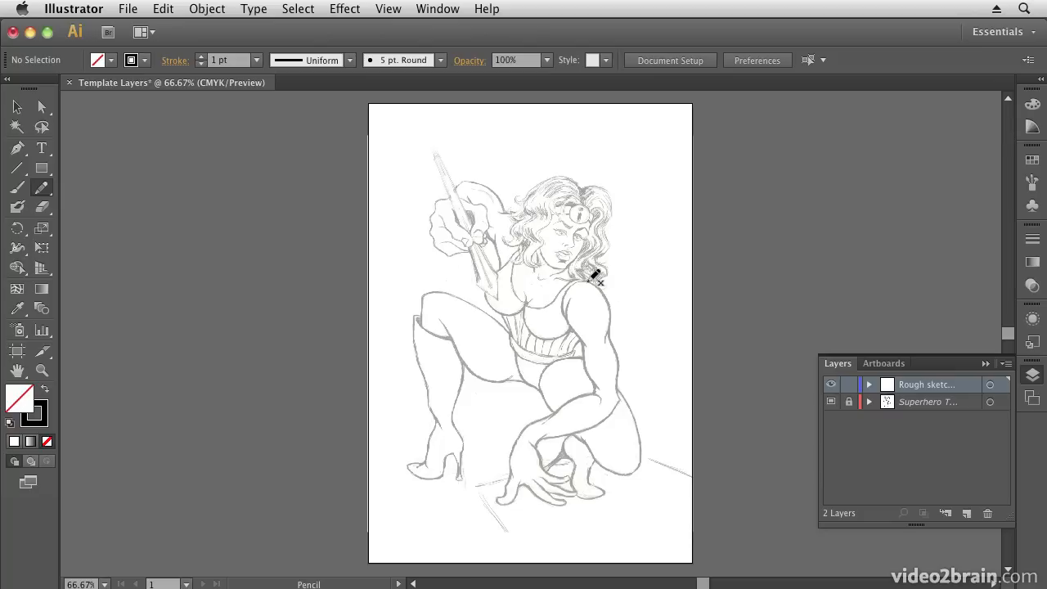
{"action": "left_click_drag", "start_coordinate": [595, 277], "coordinate": [609, 342]}
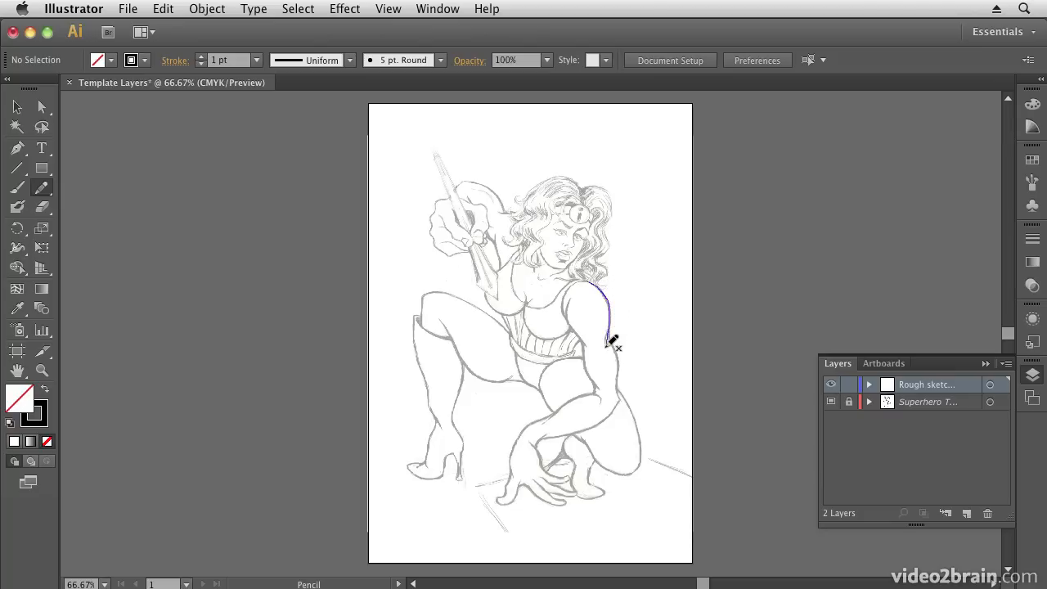
{"action": "left_click_drag", "start_coordinate": [609, 343], "coordinate": [597, 374]}
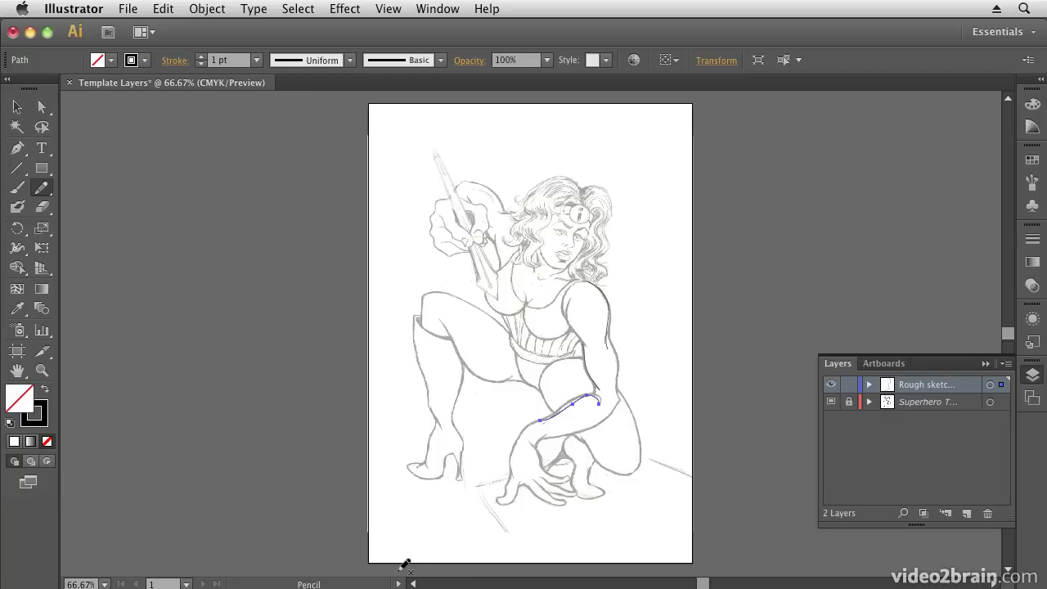
{"action": "mouse_move", "coordinate": [991, 391]}
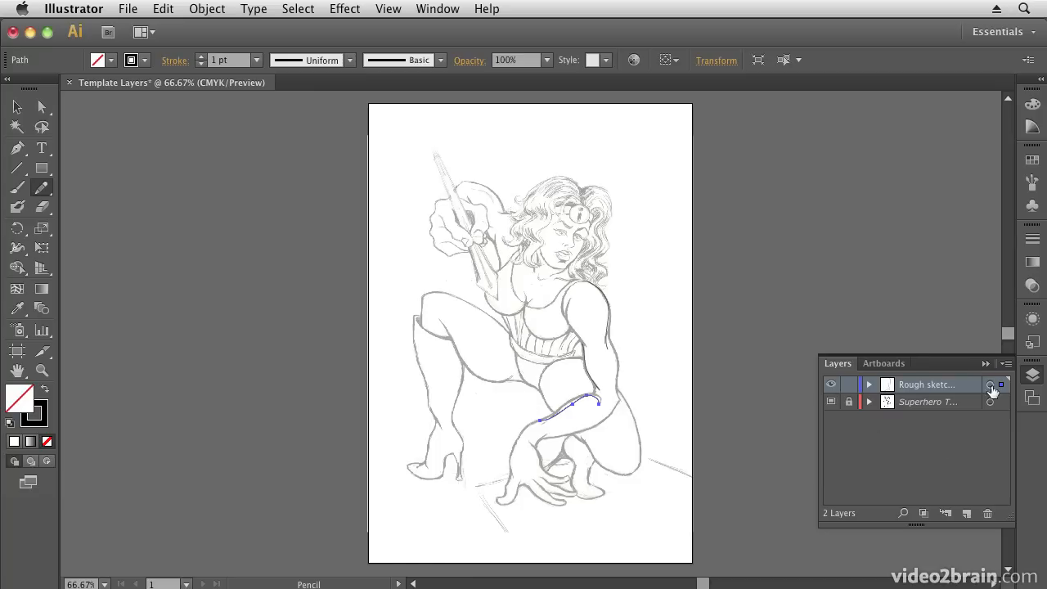